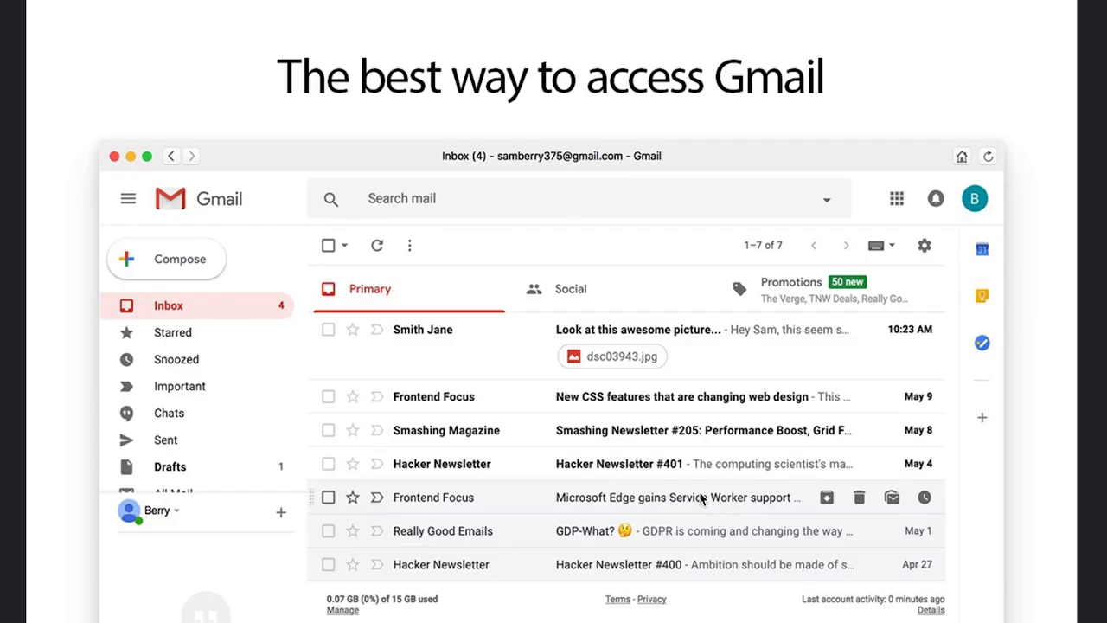
mouse_move(694, 416)
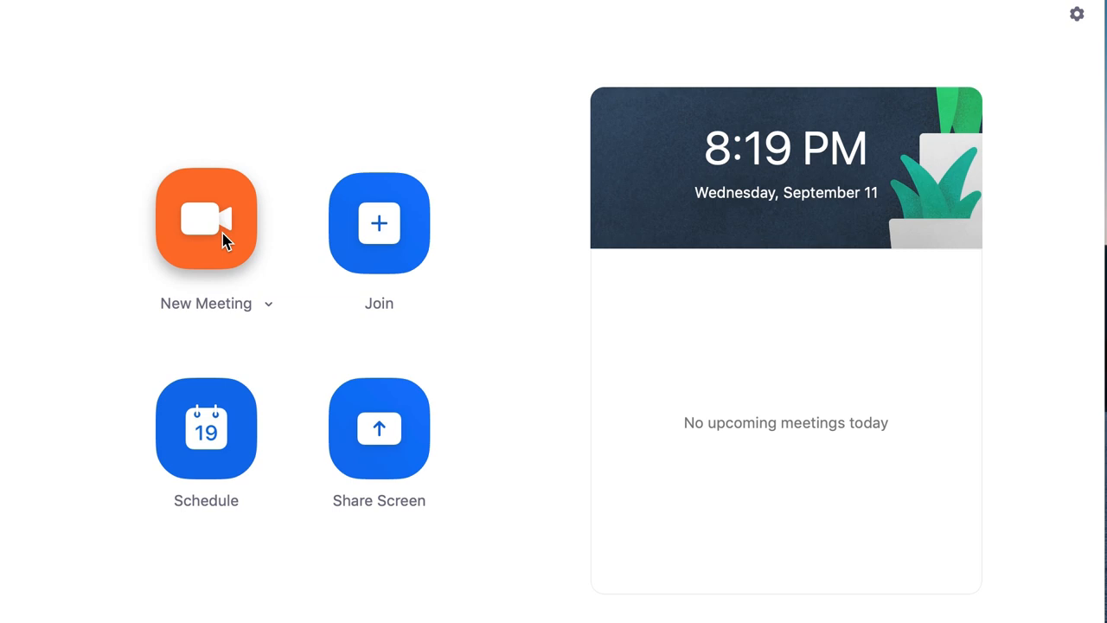
mouse_move(251, 238)
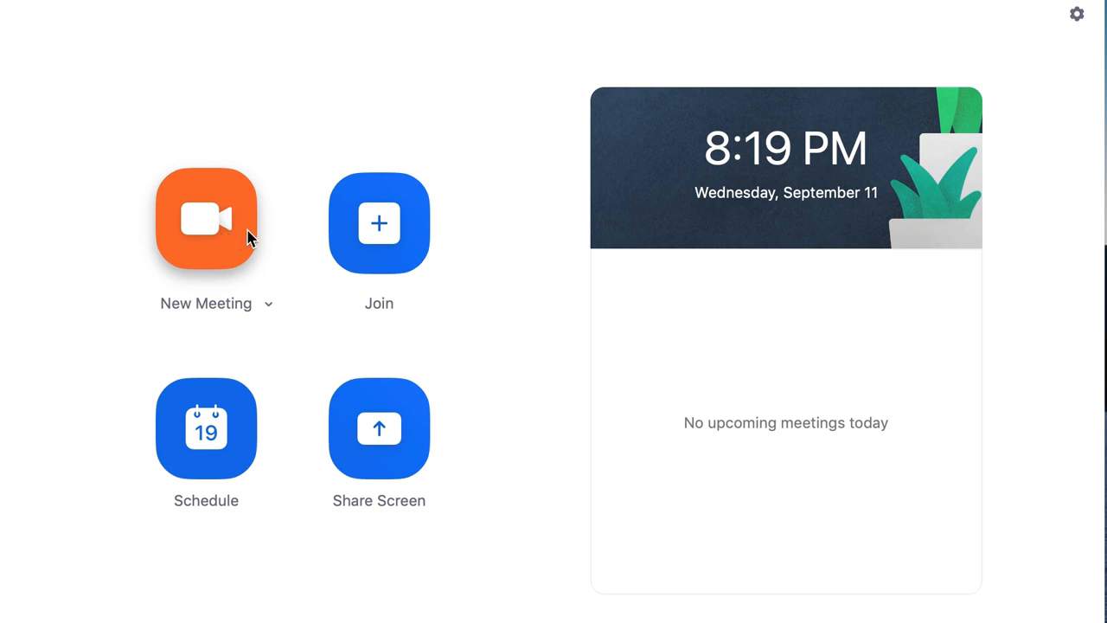
mouse_move(336, 333)
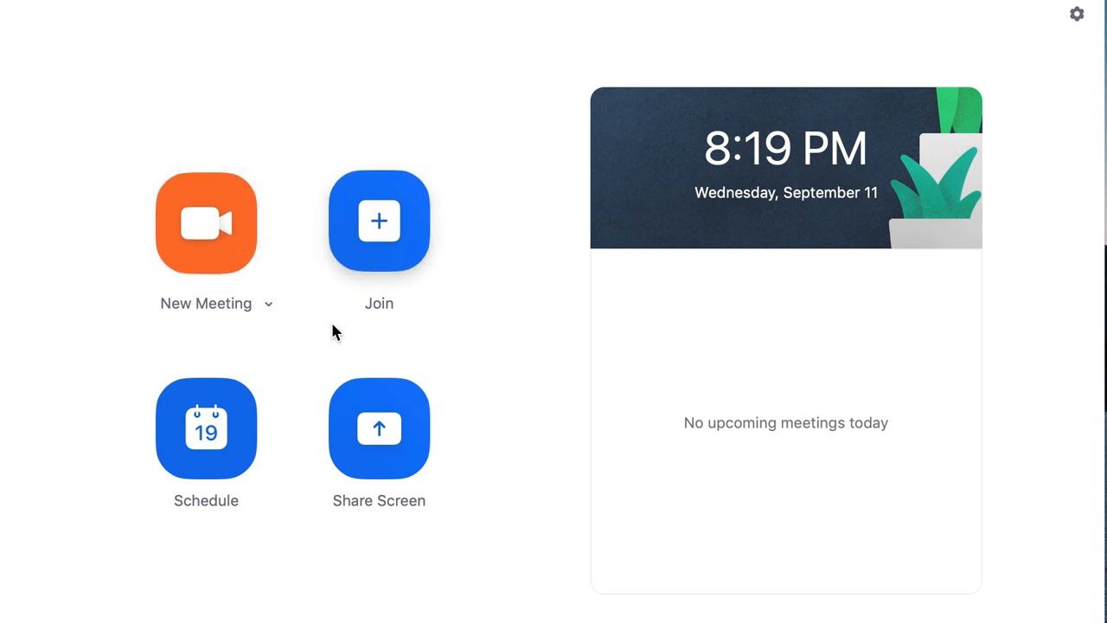
mouse_move(232, 446)
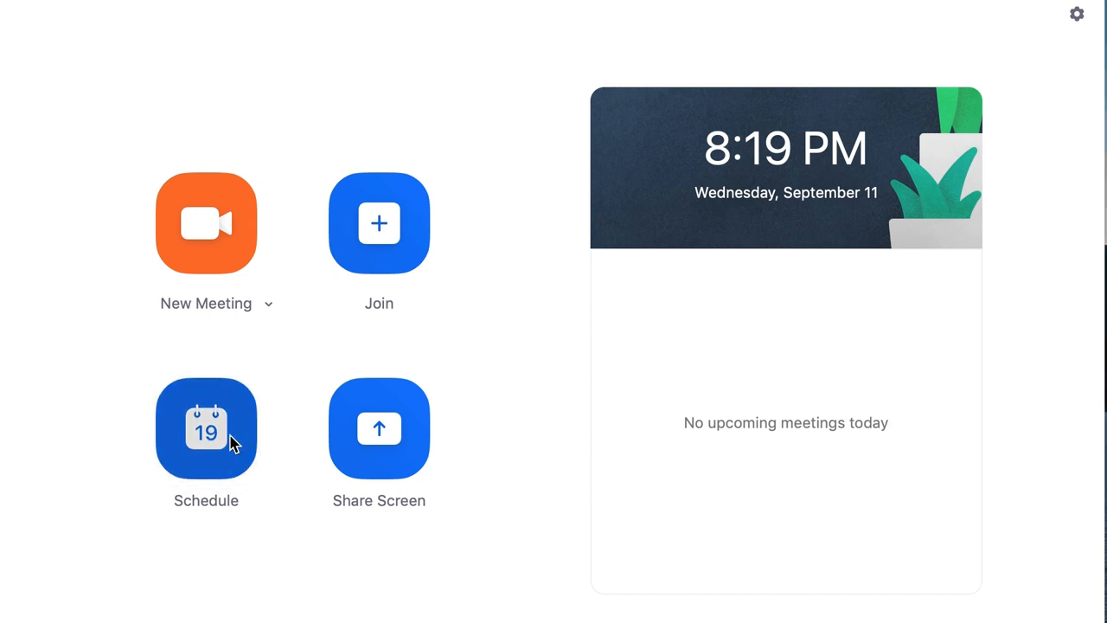
Start scheduling a new meeting titled 'YouTube Sponsored Brand Meeting'
left_click(206, 429)
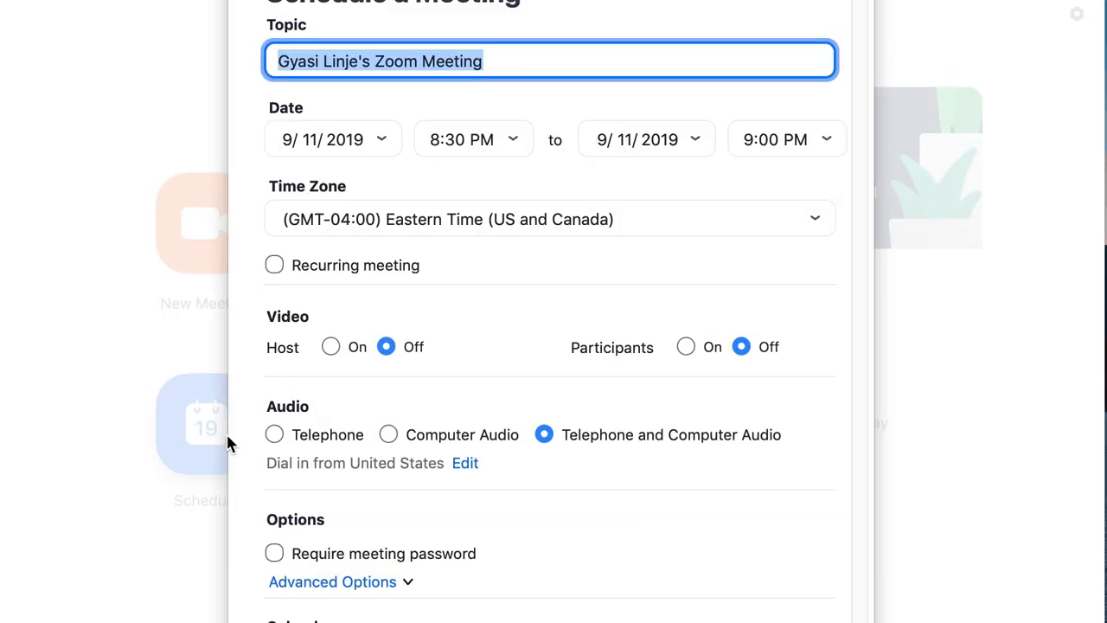
type("YouTube Sponso")
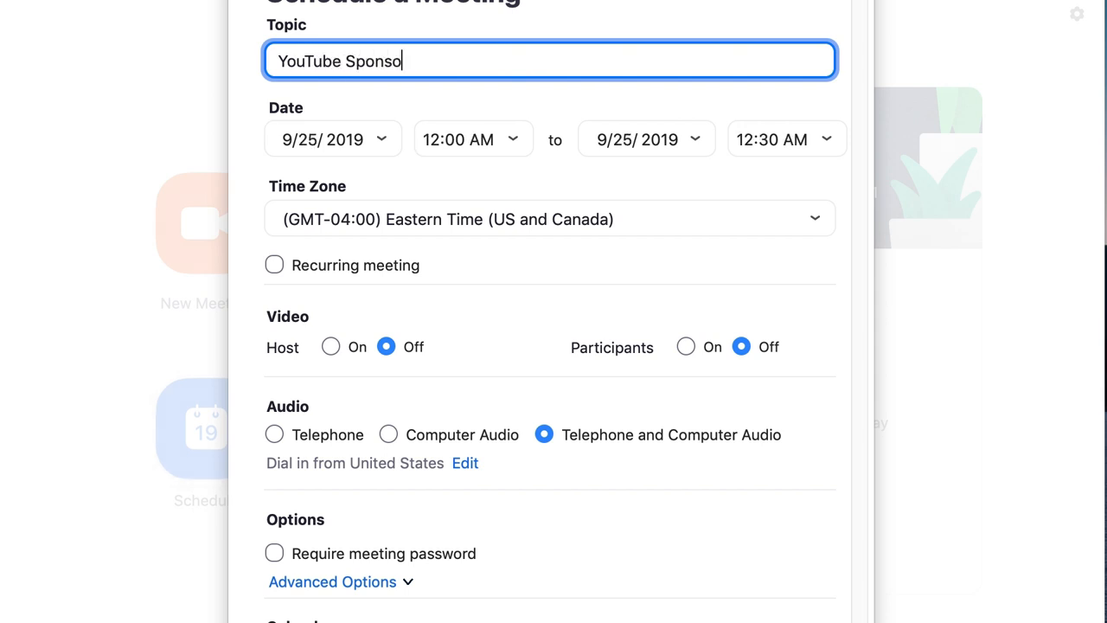
type("red Brand M")
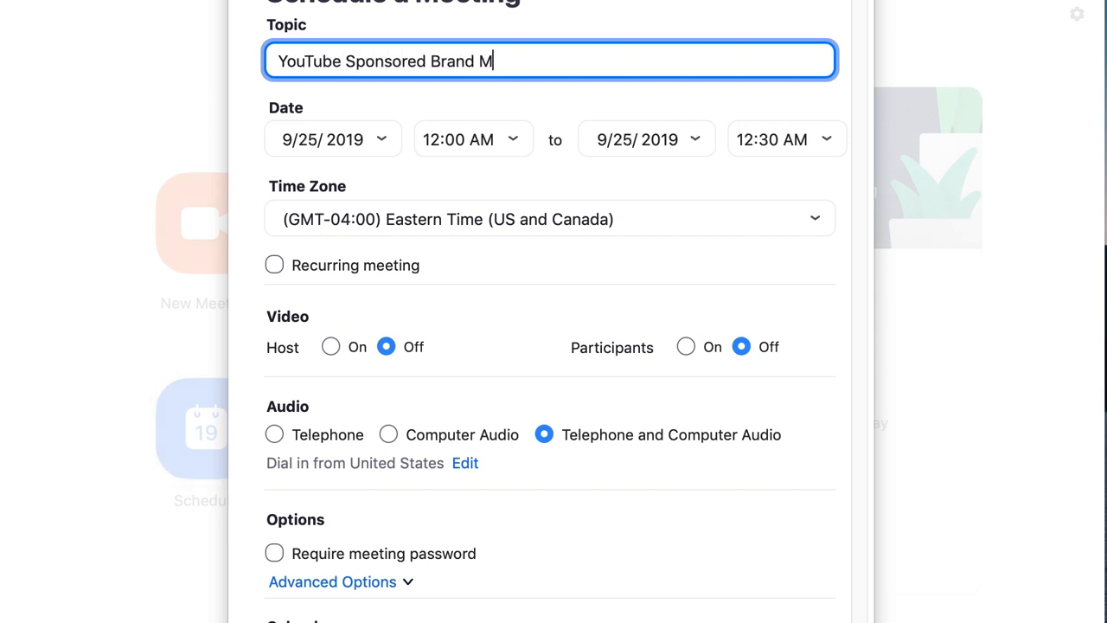
type("ee")
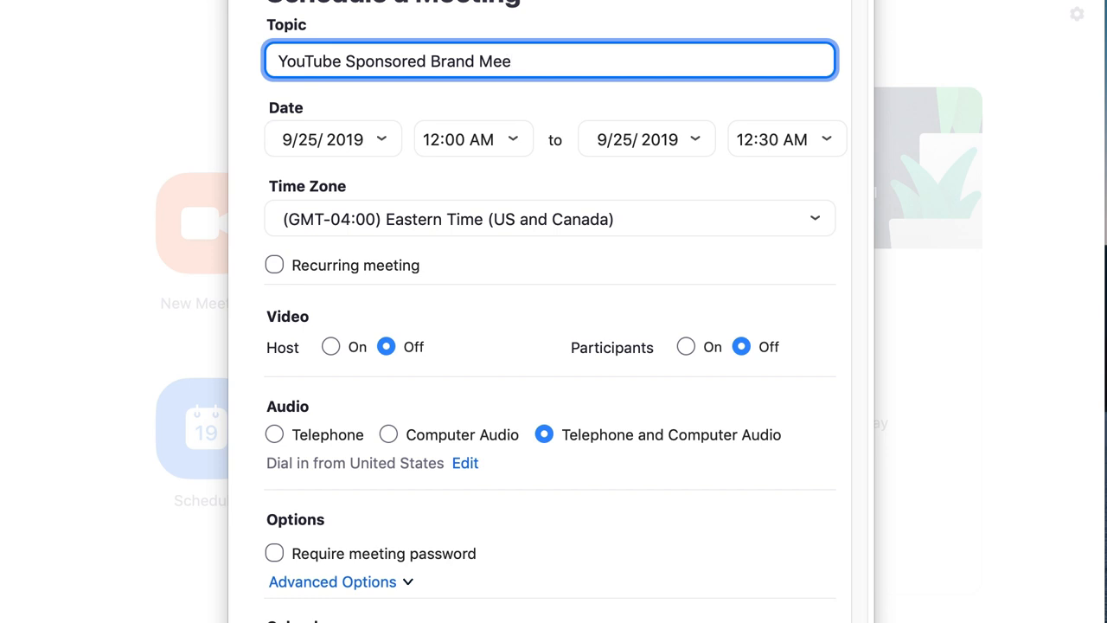
type("ting")
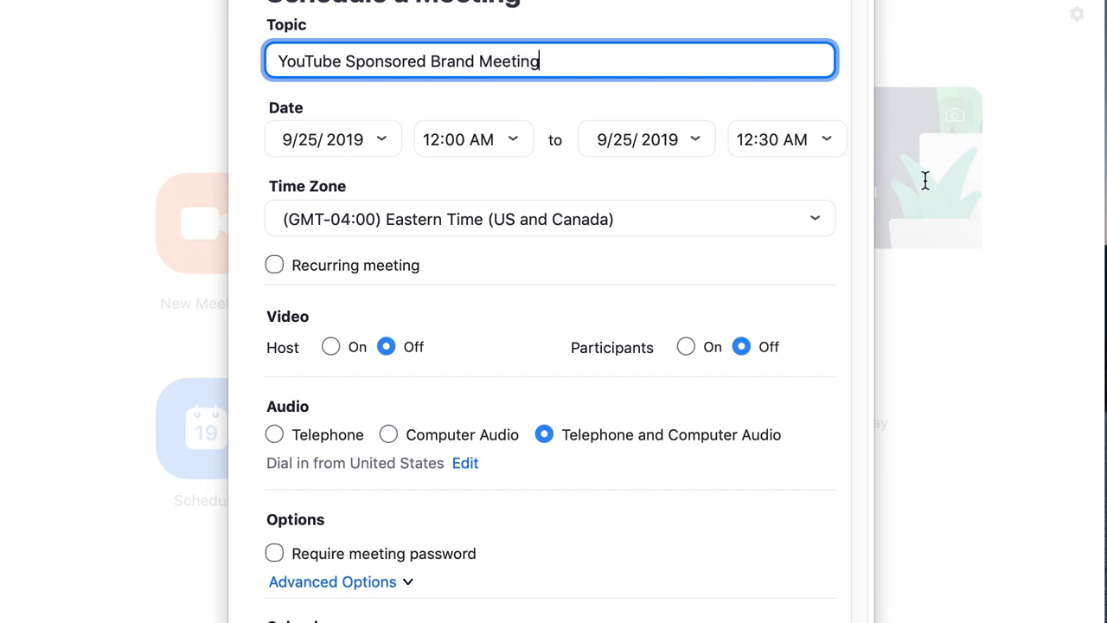
Set the meeting to start at 1:00 PM on 9/25/2019 and turn host video on
left_click(473, 139)
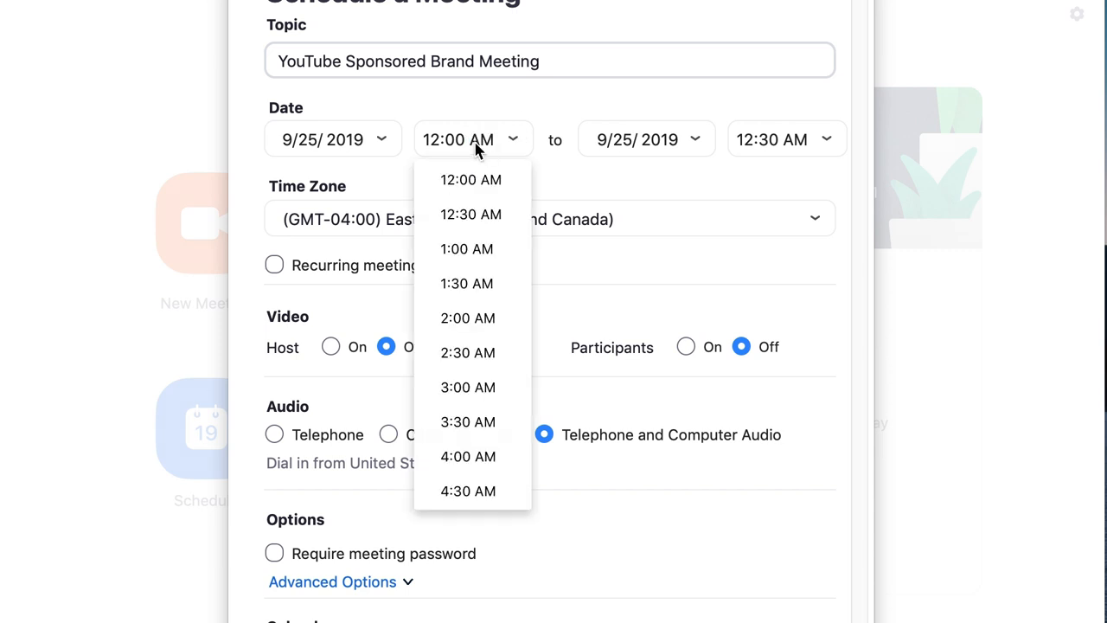
scroll("down", 3)
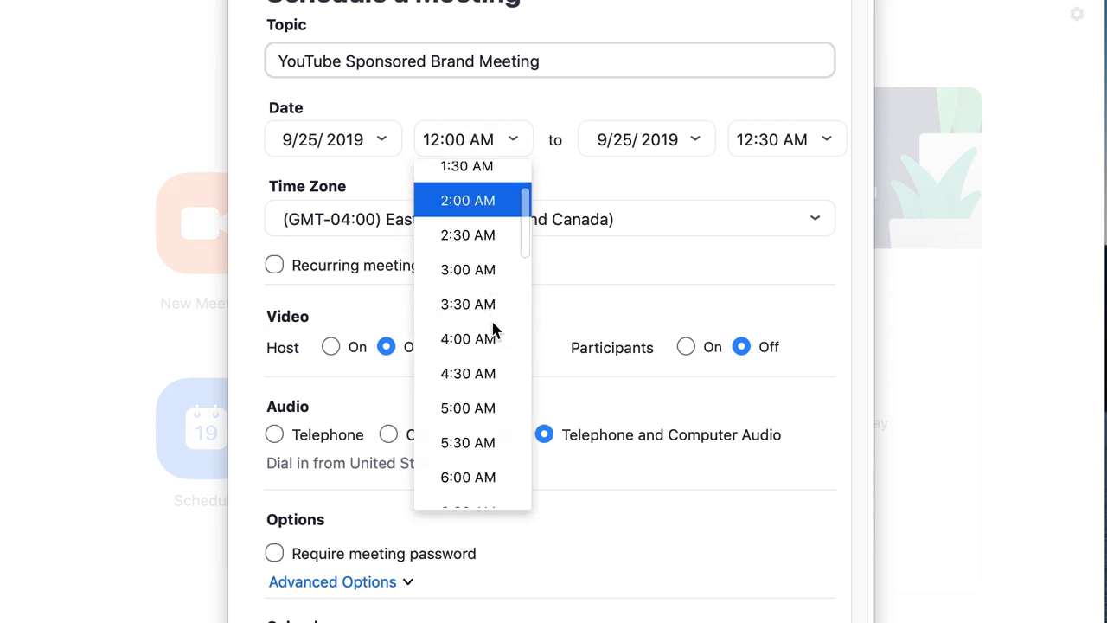
scroll("down", 3)
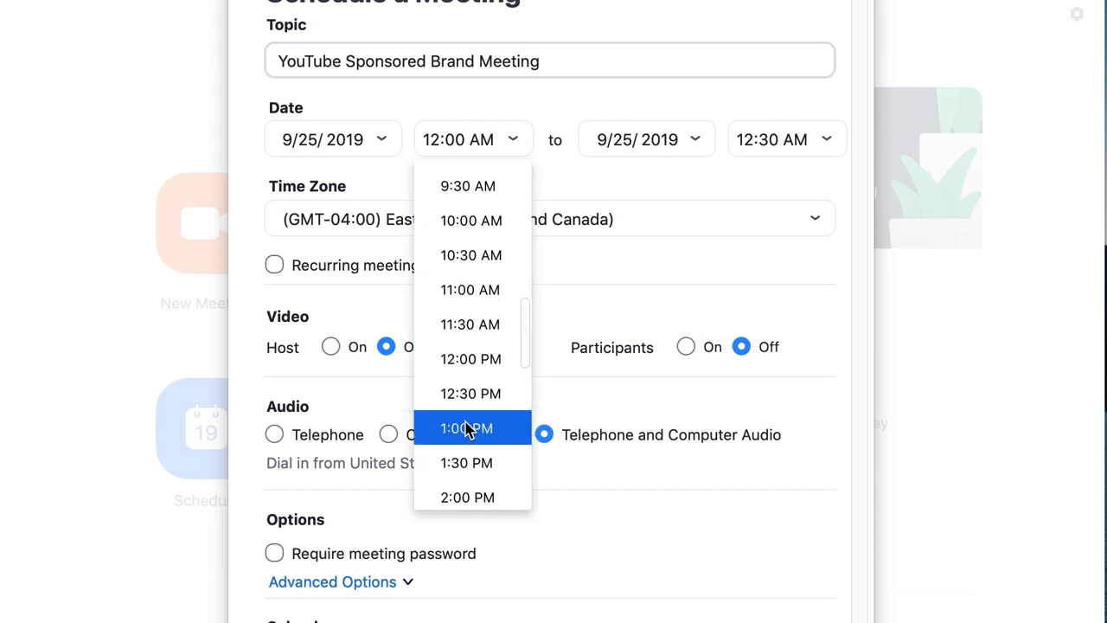
left_click(468, 429)
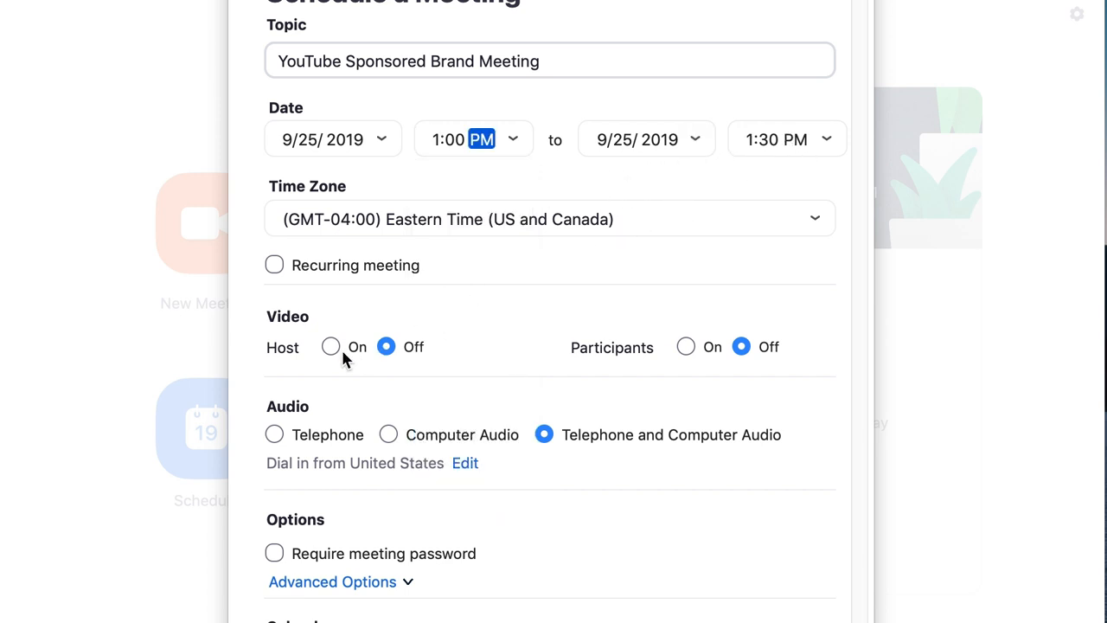
left_click(331, 346)
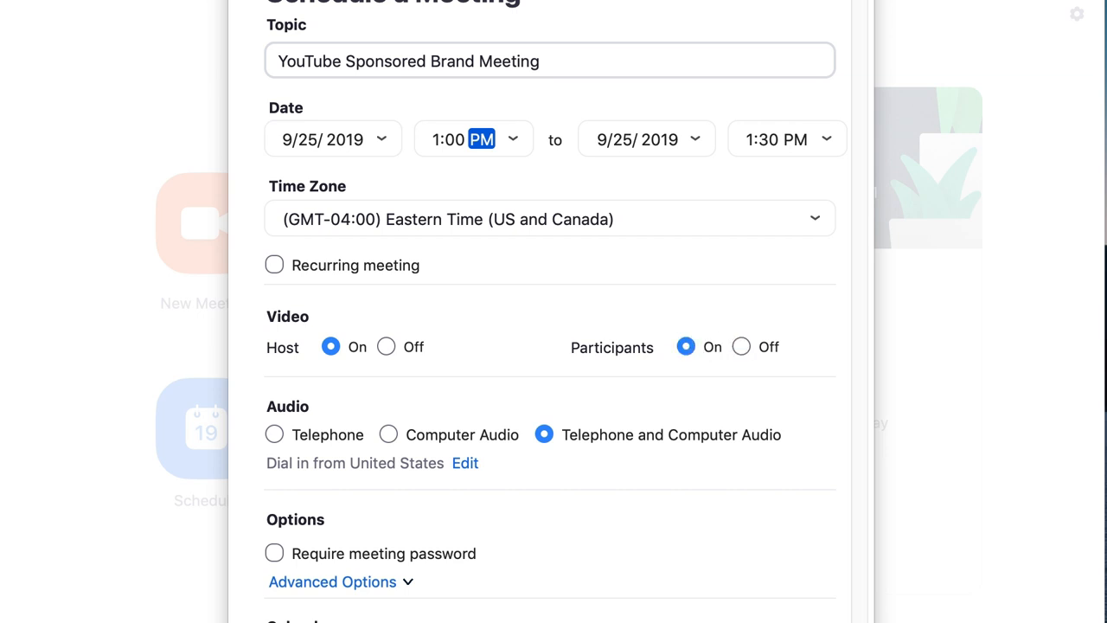
mouse_move(485, 545)
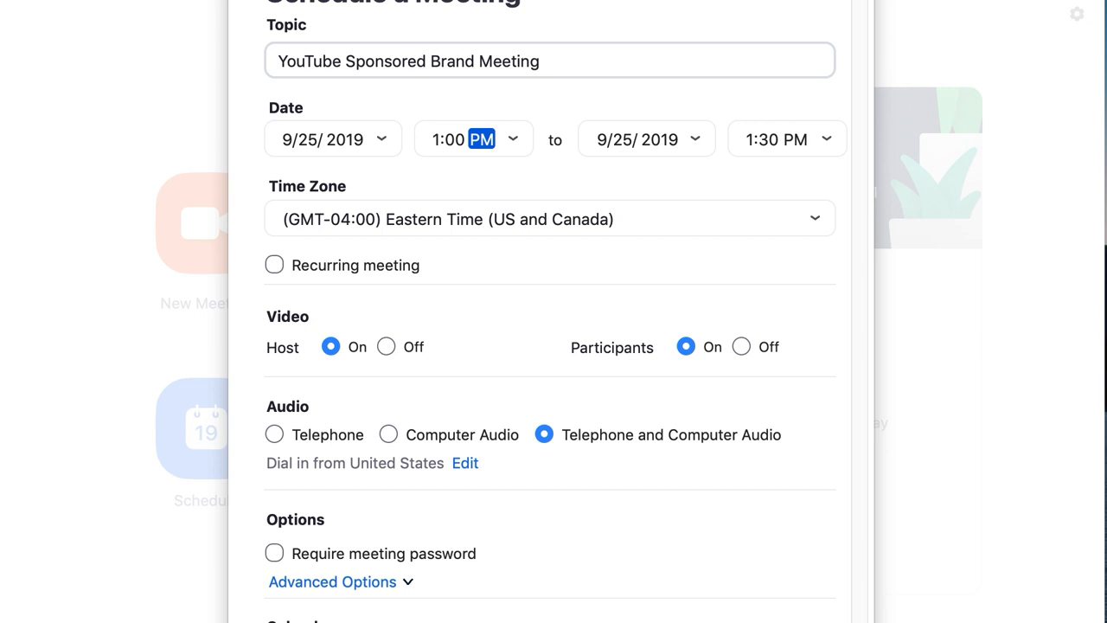
mouse_move(851, 310)
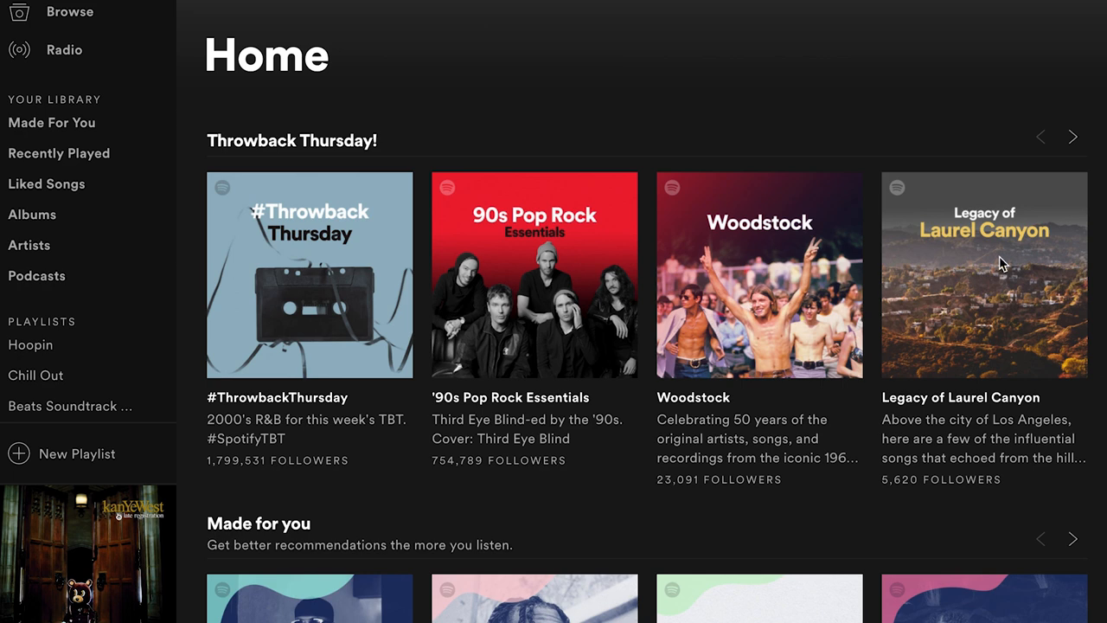
scroll("down", 3)
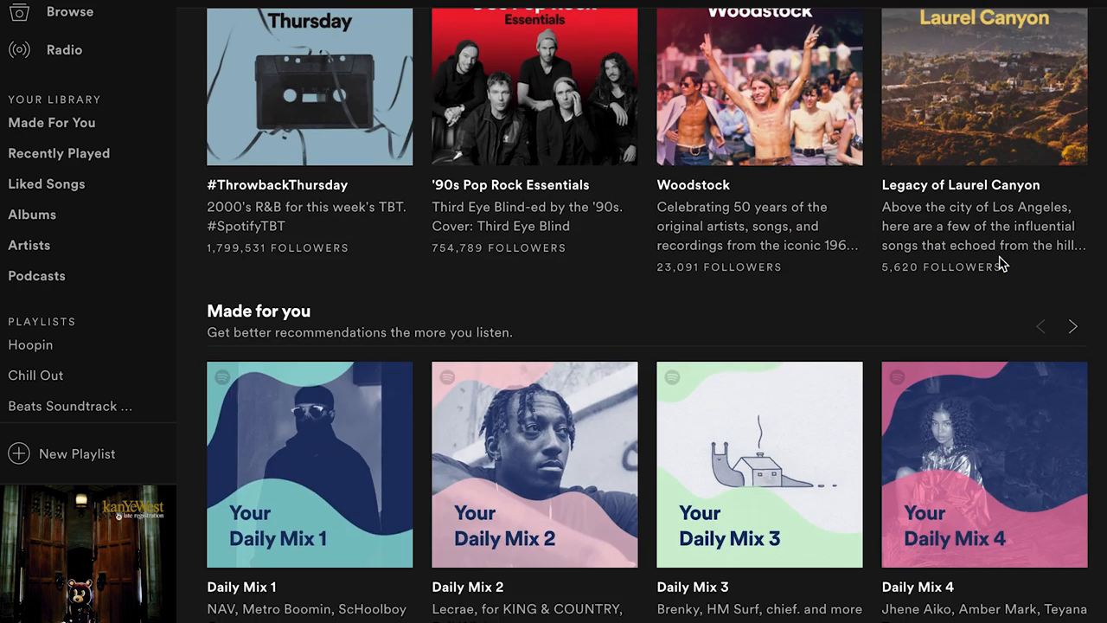
scroll("down", 3)
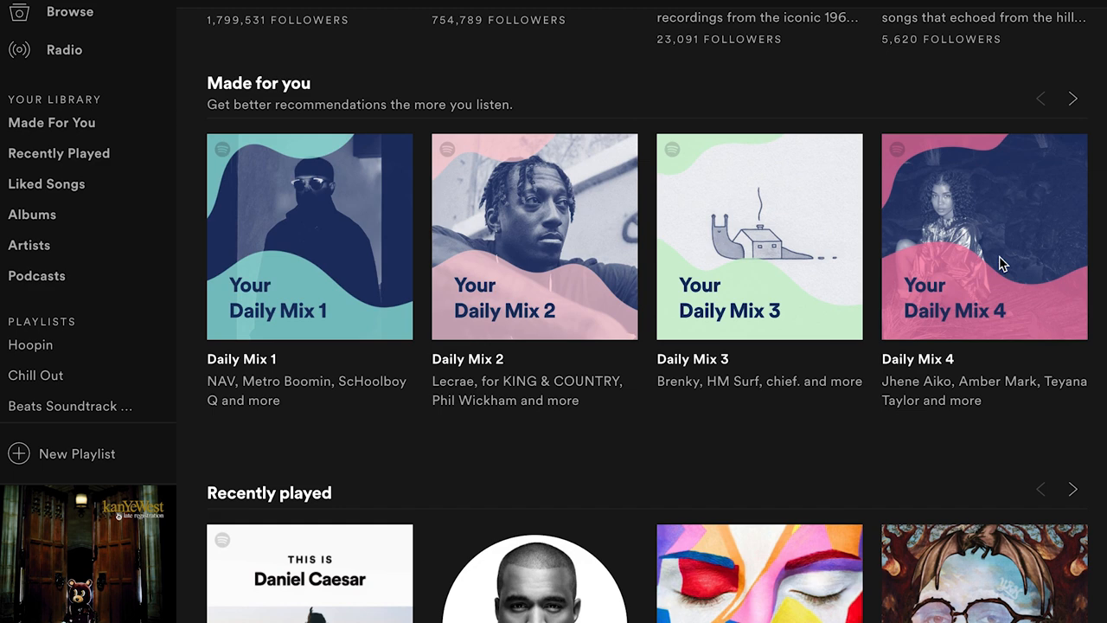
scroll("down", 3)
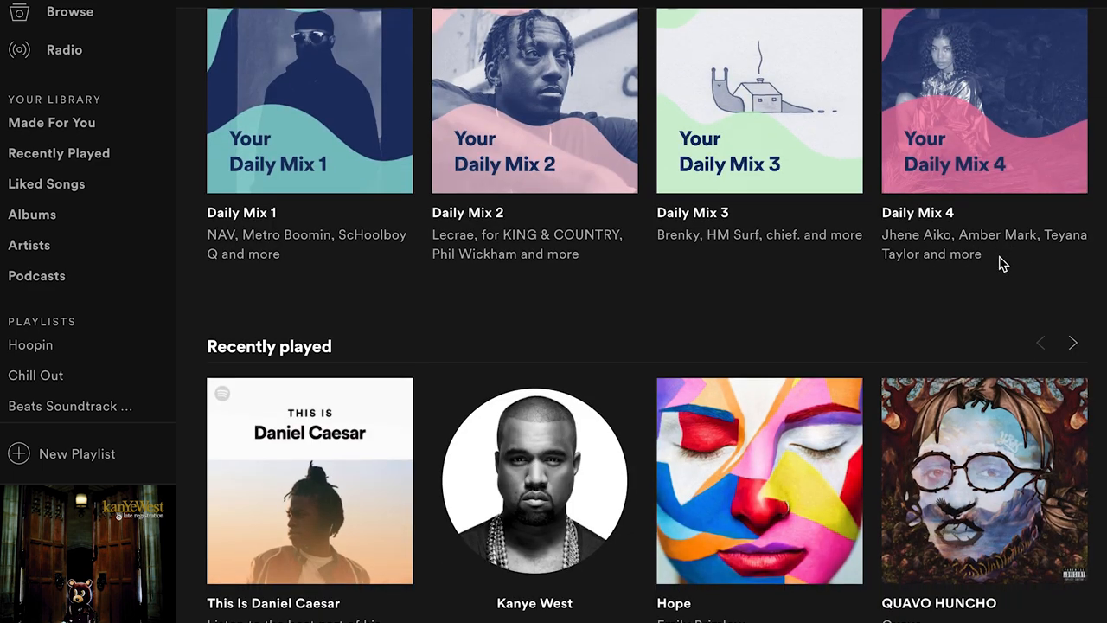
scroll("down", 3)
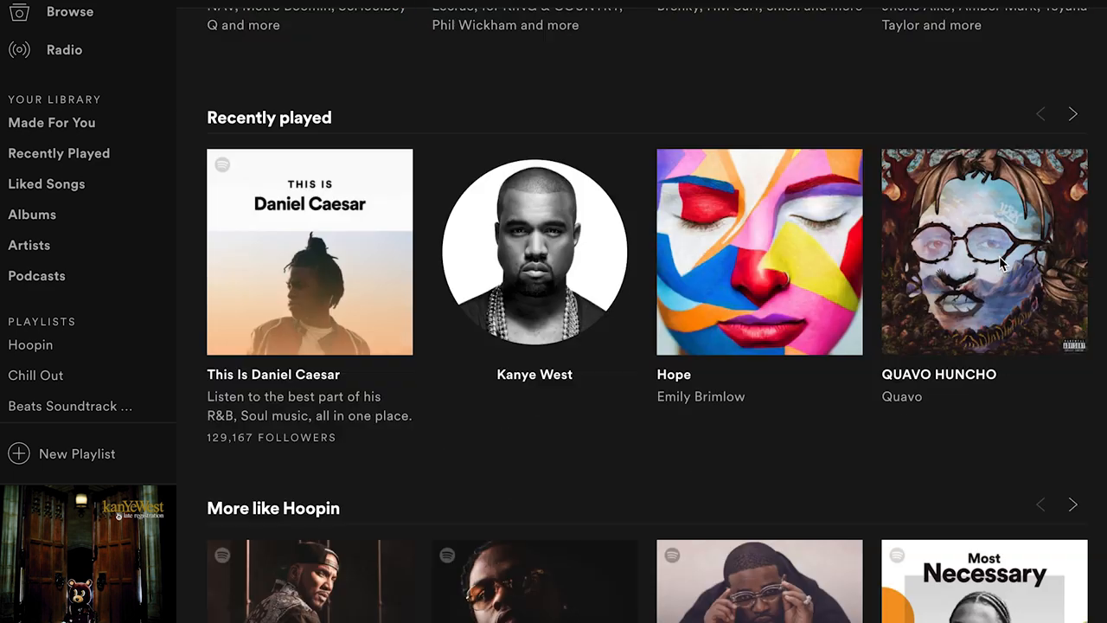
scroll("down", 3)
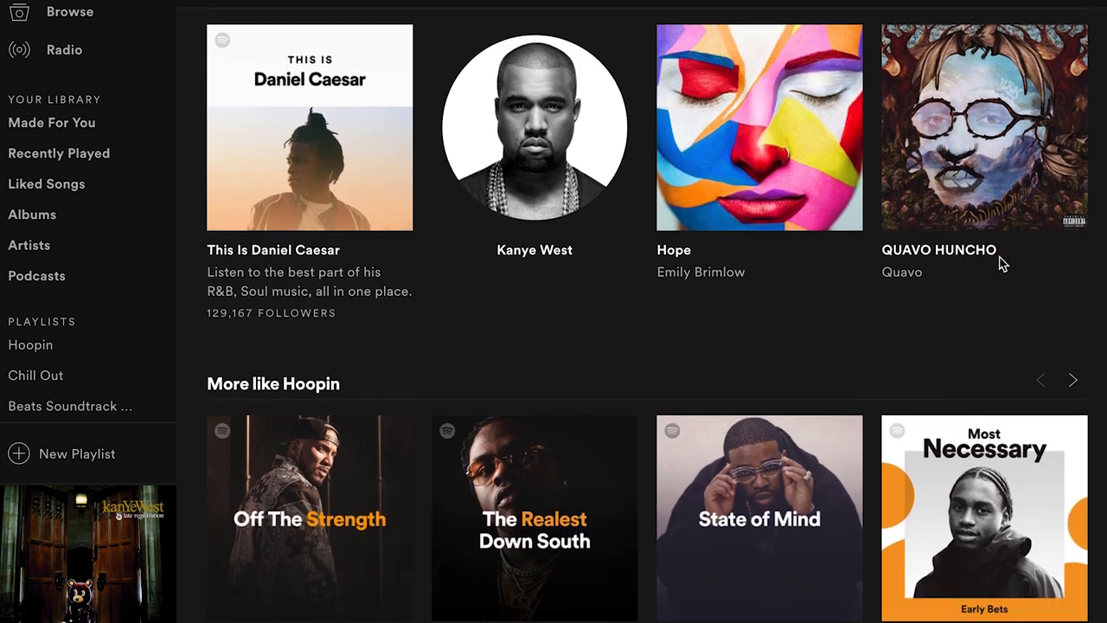
scroll("down", 3)
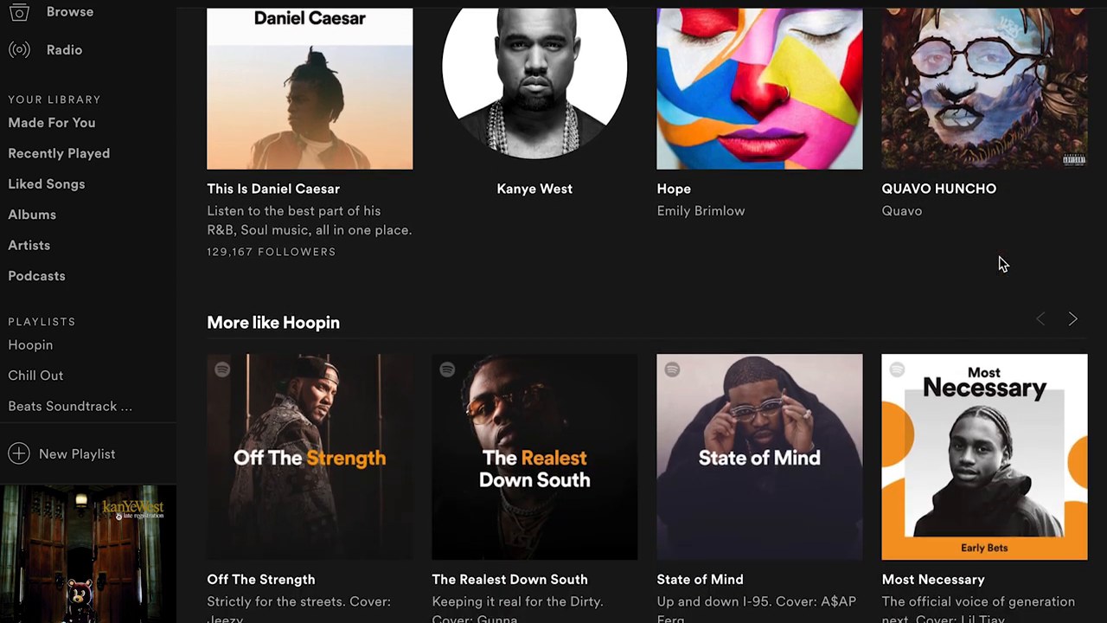
scroll("down", 3)
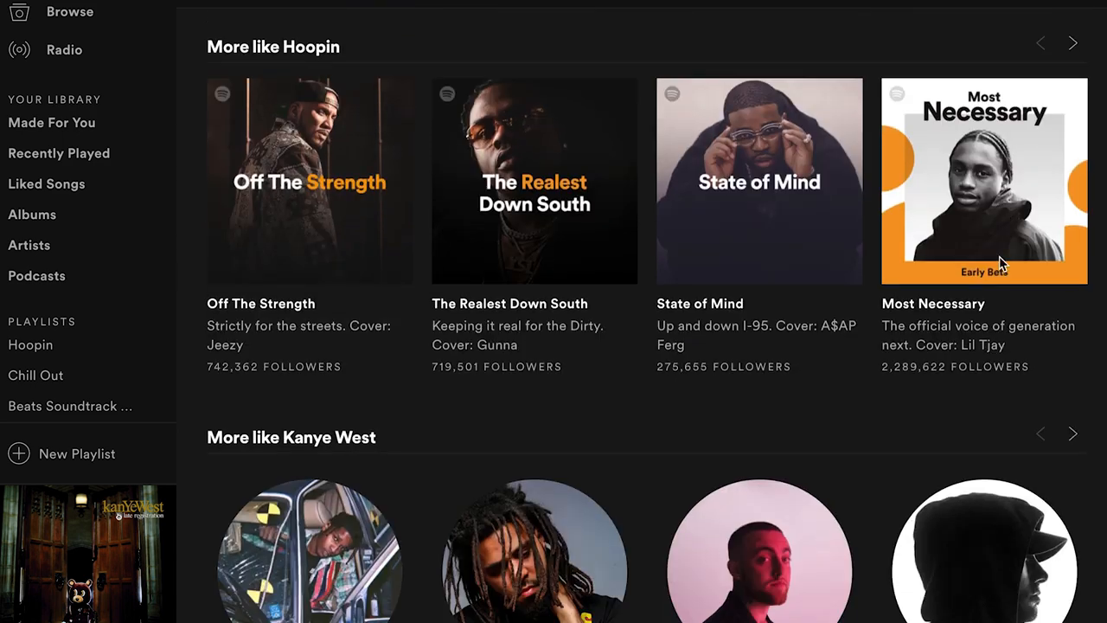
scroll("down", 3)
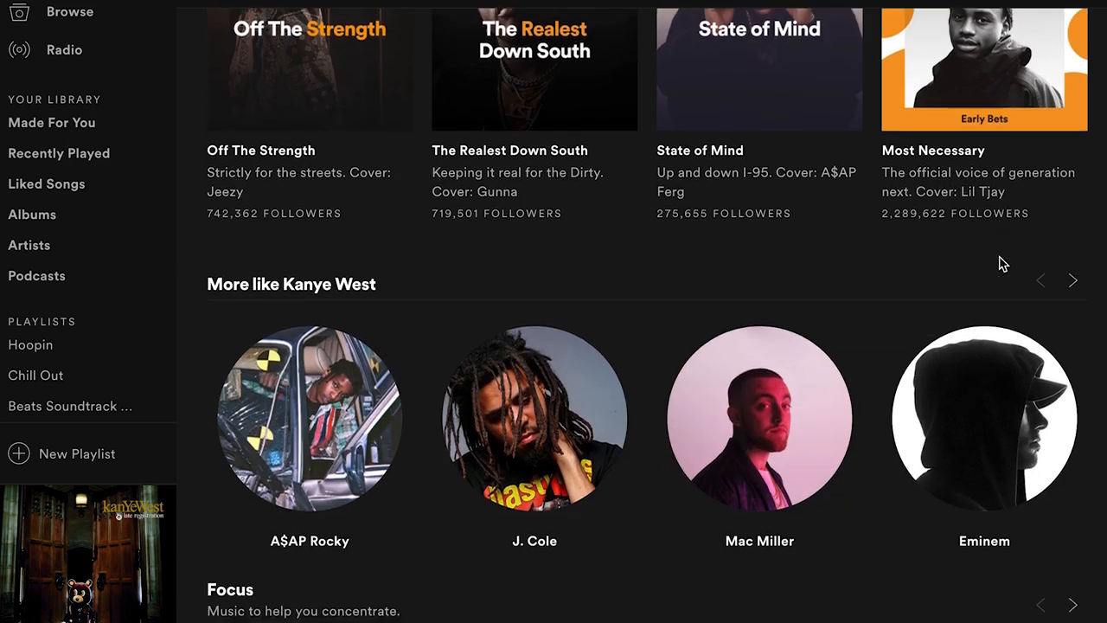
scroll("down", 3)
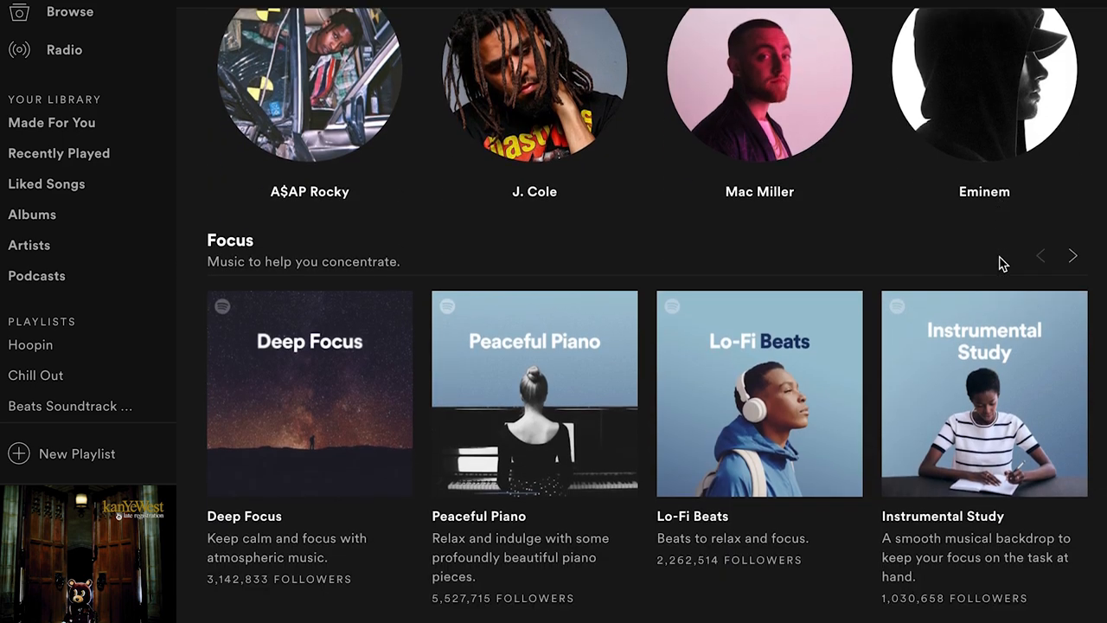
scroll("down", 3)
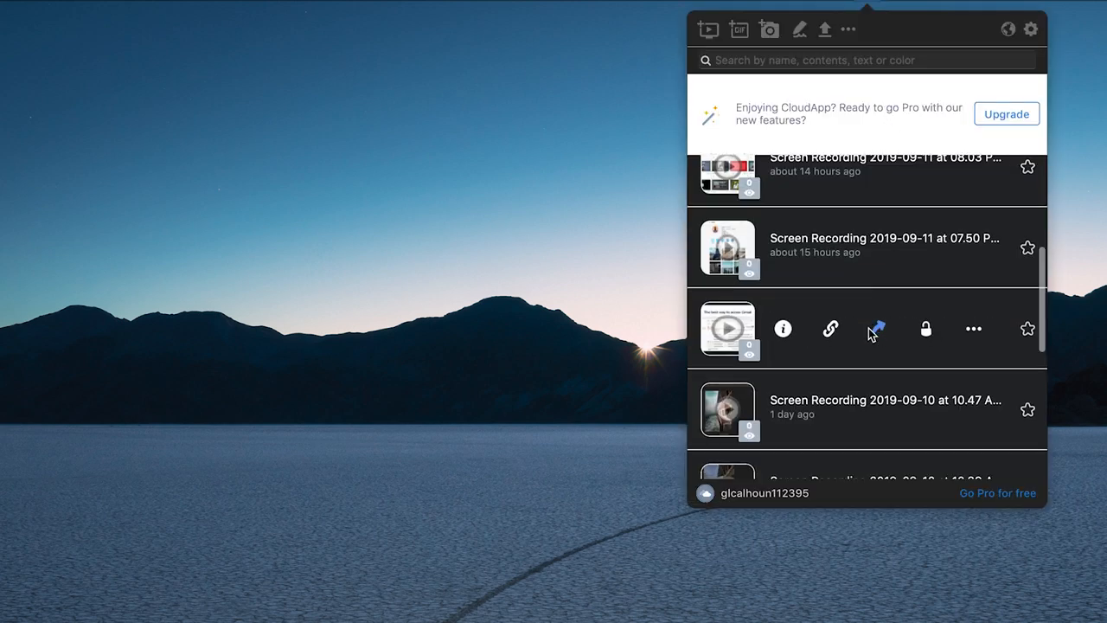
Start a CloudApp screen recording and mark out the screen area to capture
scroll("down", 3)
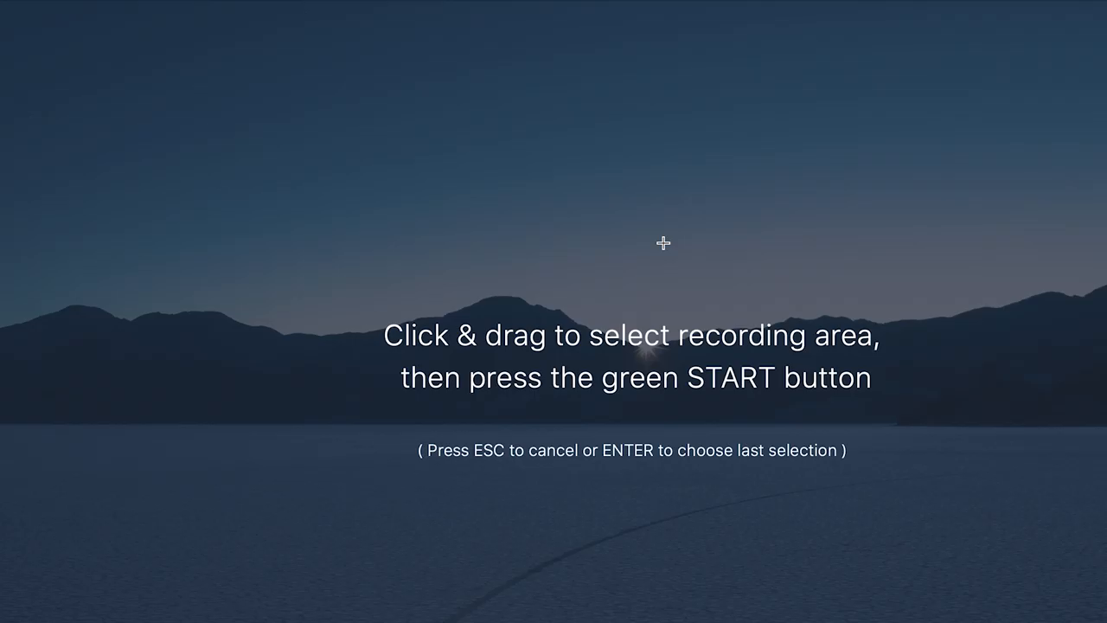
mouse_move(382, 175)
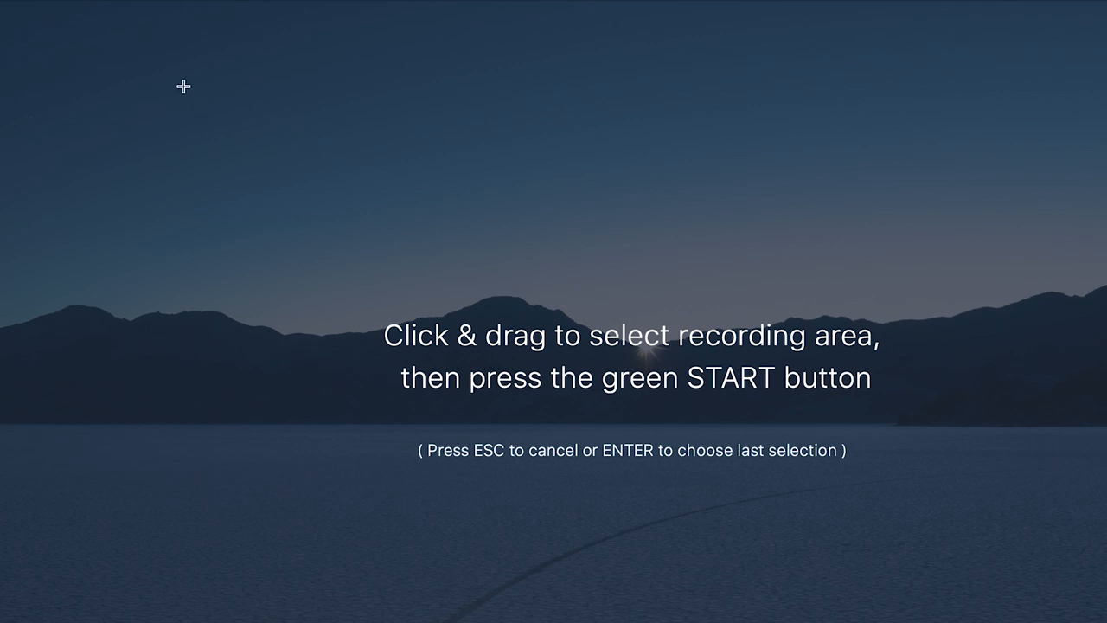
left_click_drag(182, 87, 1106, 622)
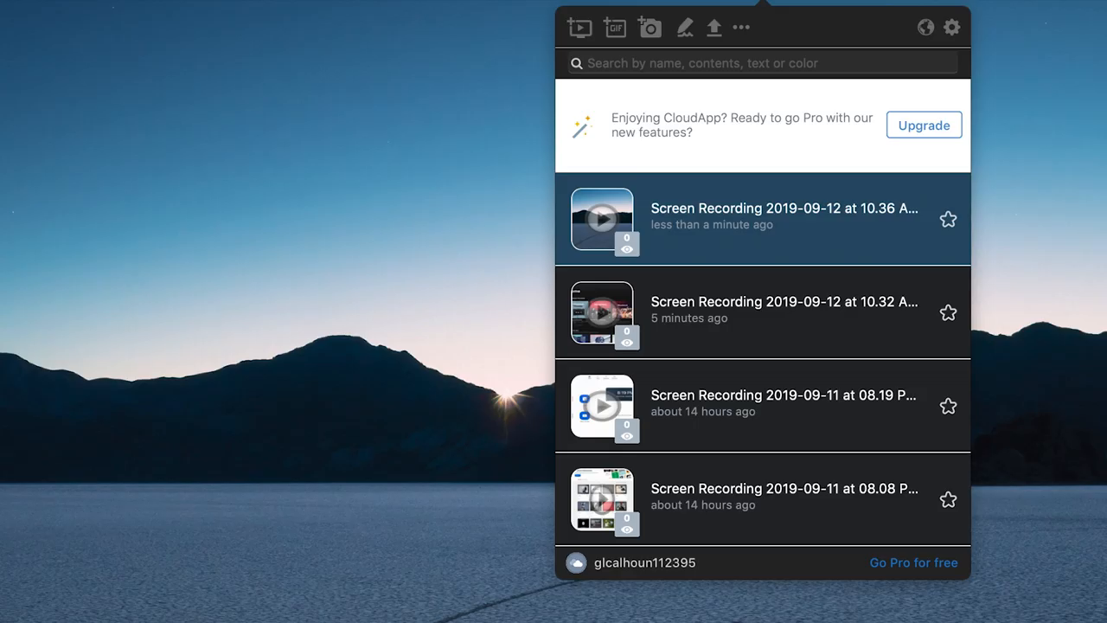
mouse_move(895, 218)
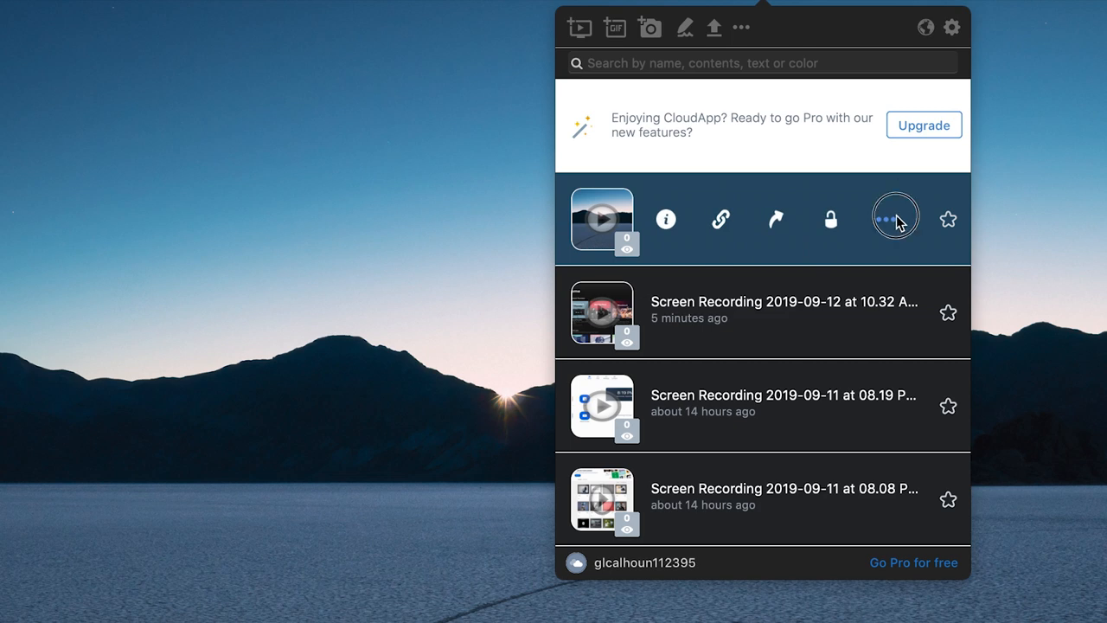
Show the options menu (copy link, download, rename, delete) for the newest recording
left_click(896, 218)
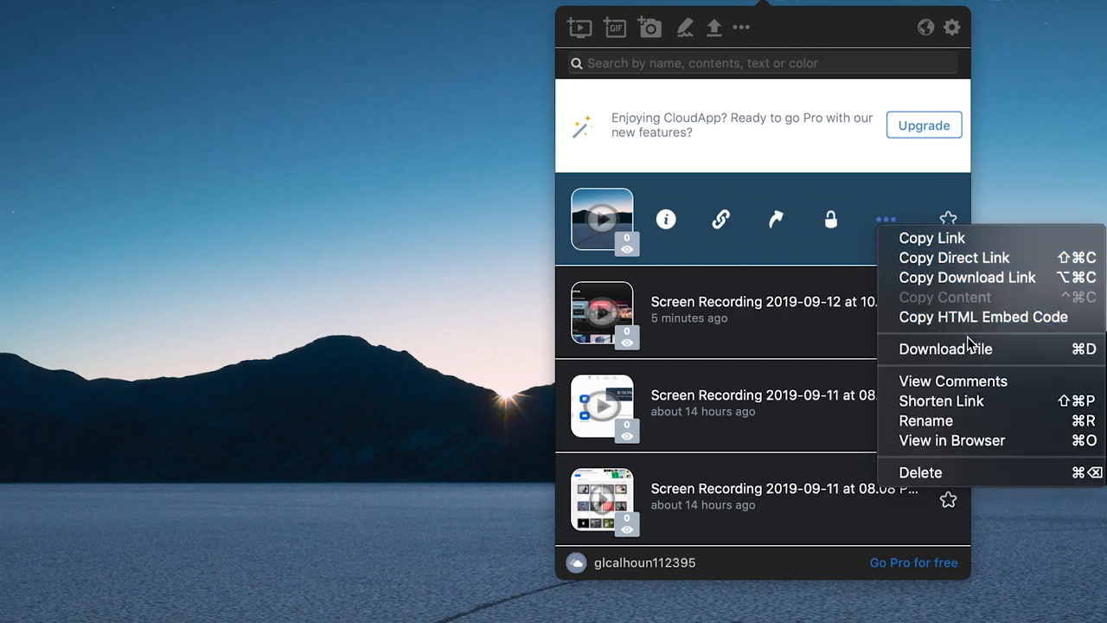
mouse_move(973, 380)
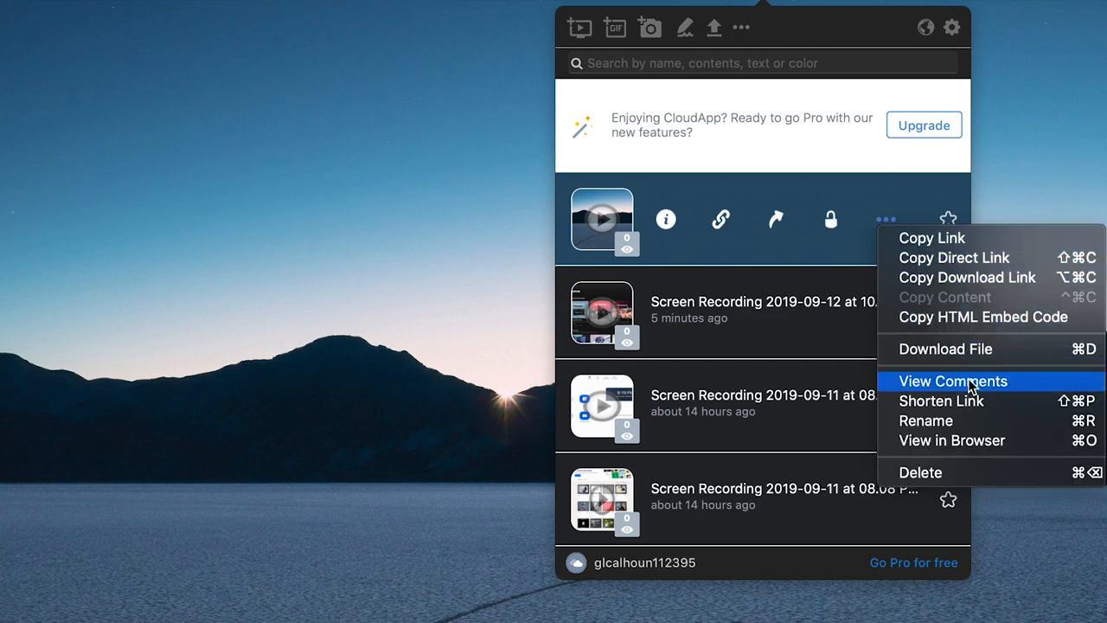
mouse_move(925, 421)
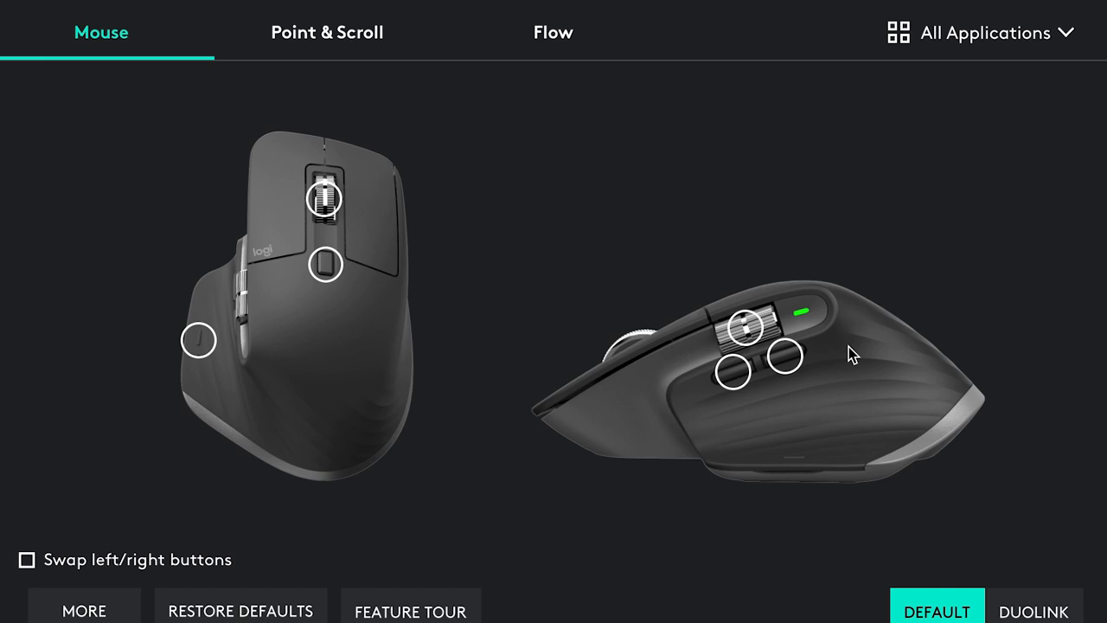
mouse_move(771, 289)
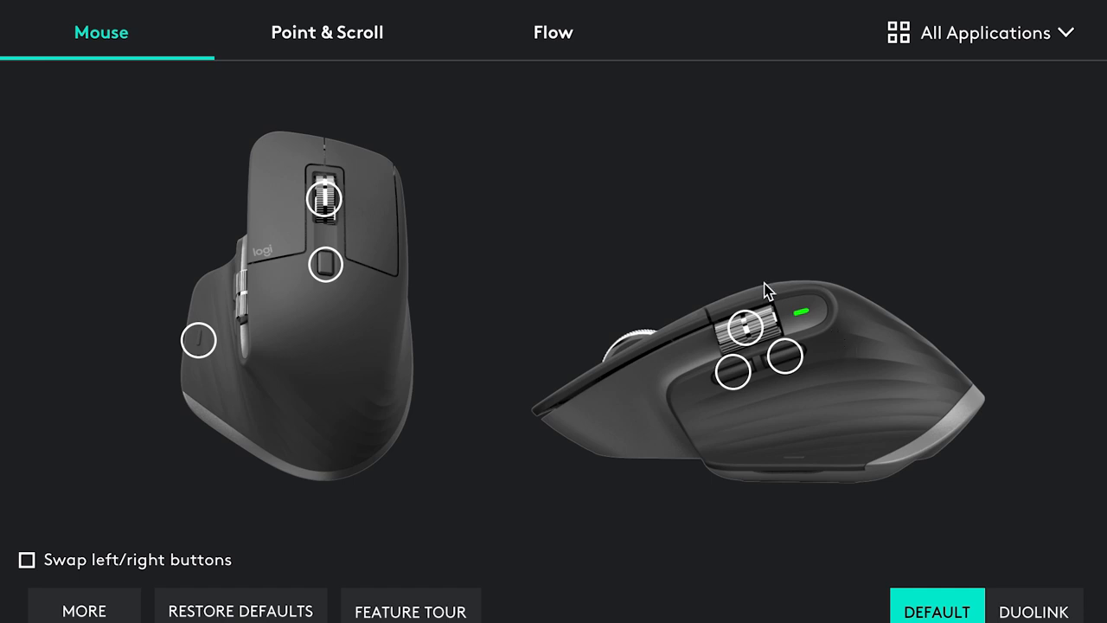
mouse_move(753, 342)
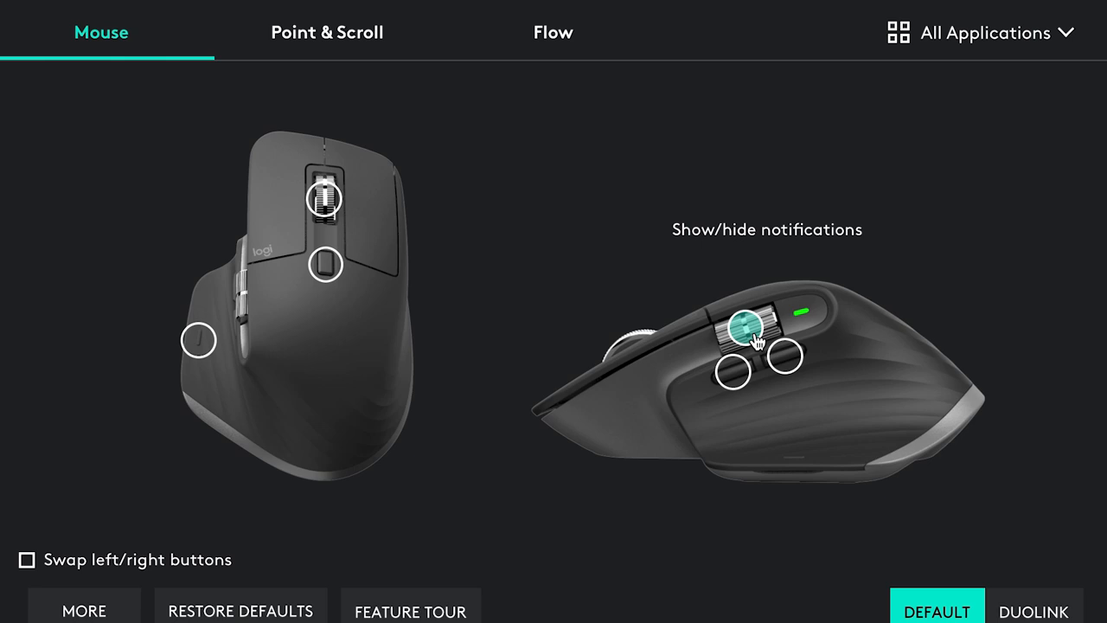
mouse_move(623, 258)
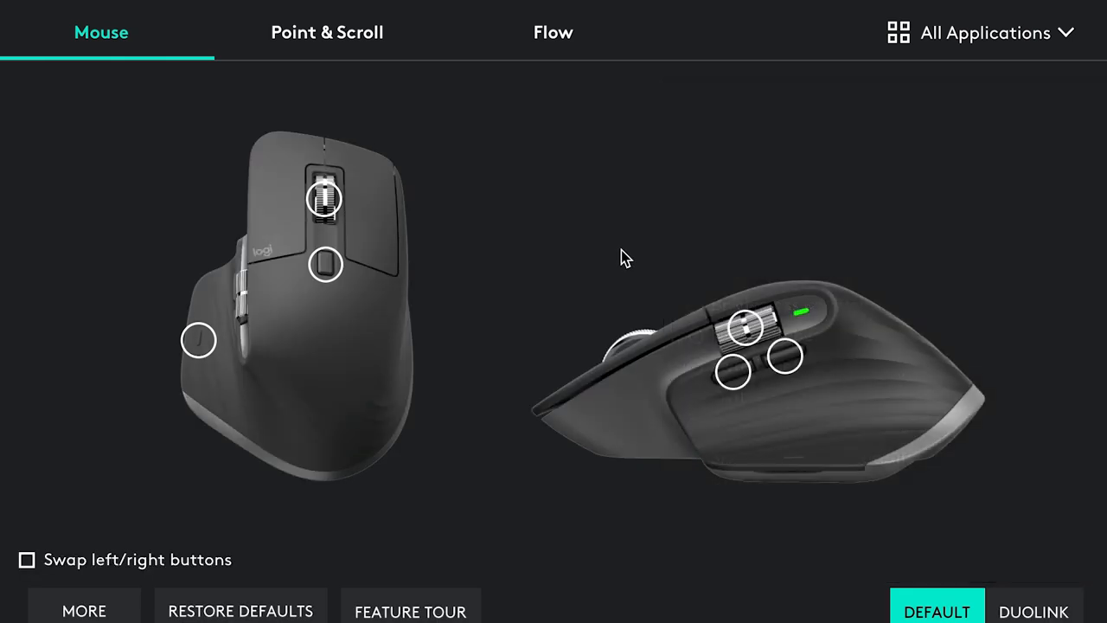
Switch to the Google Chrome profile and inspect buttons set to Desktop (right) and Refresh page
left_click(982, 32)
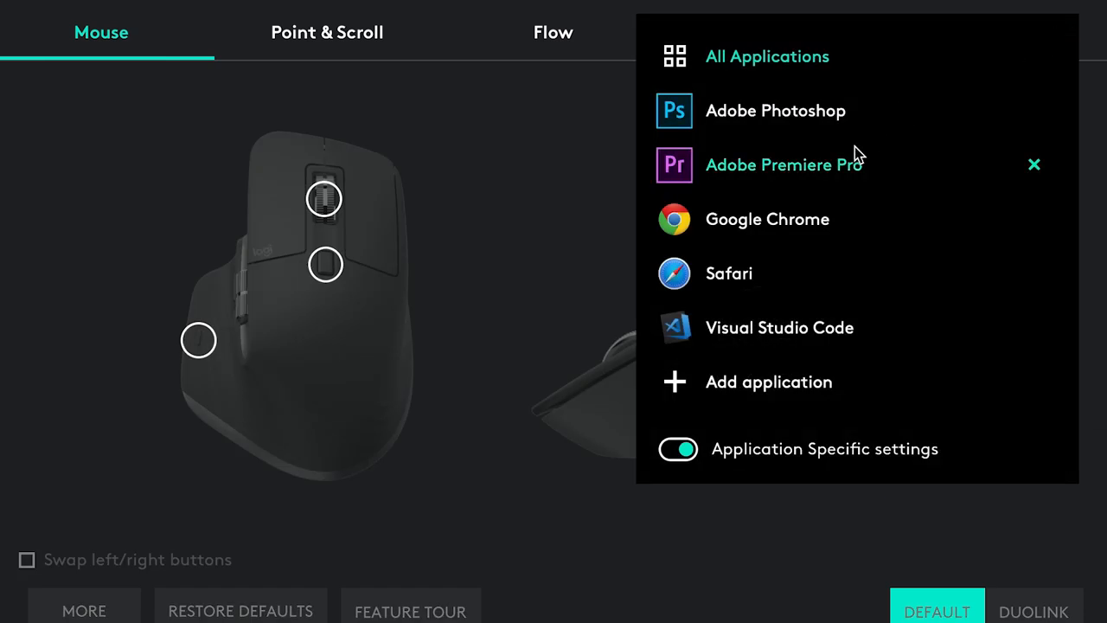
left_click(783, 165)
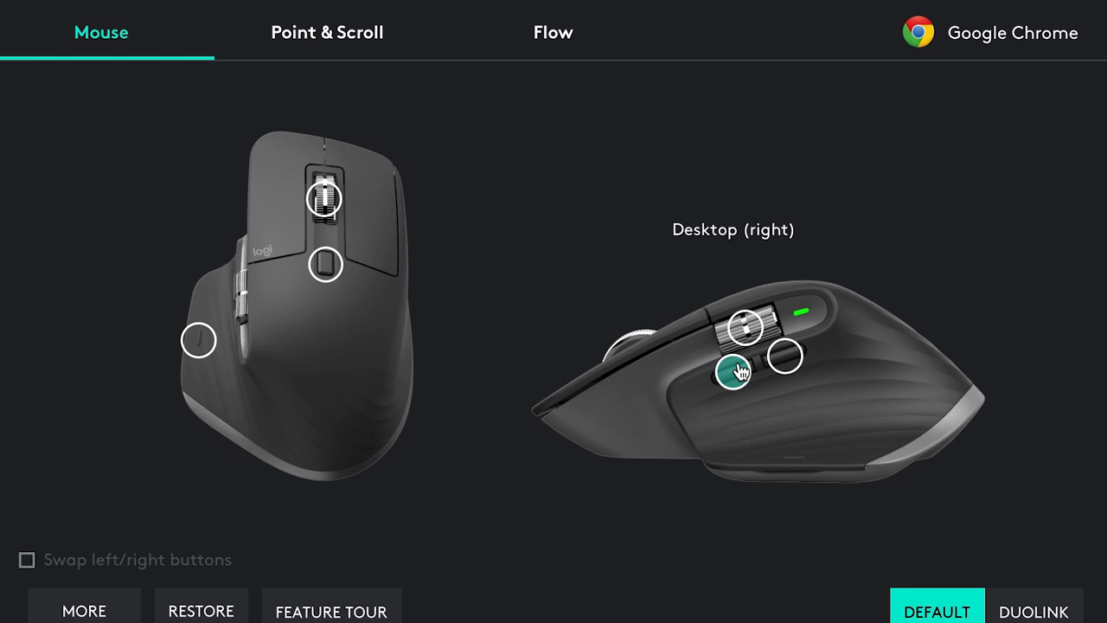
left_click(788, 359)
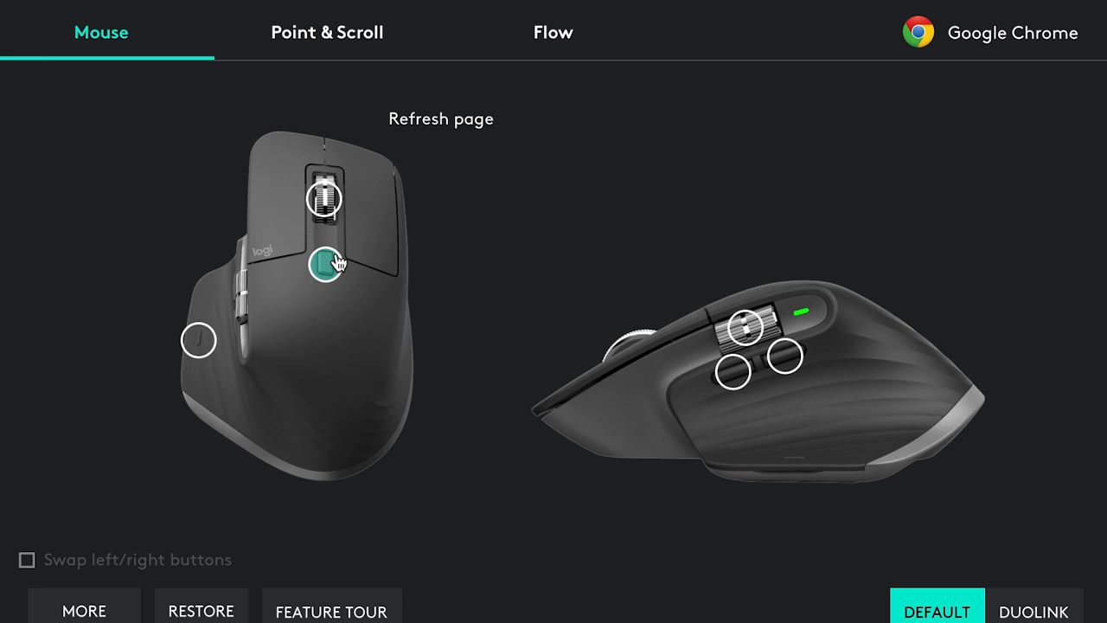
left_click(1013, 32)
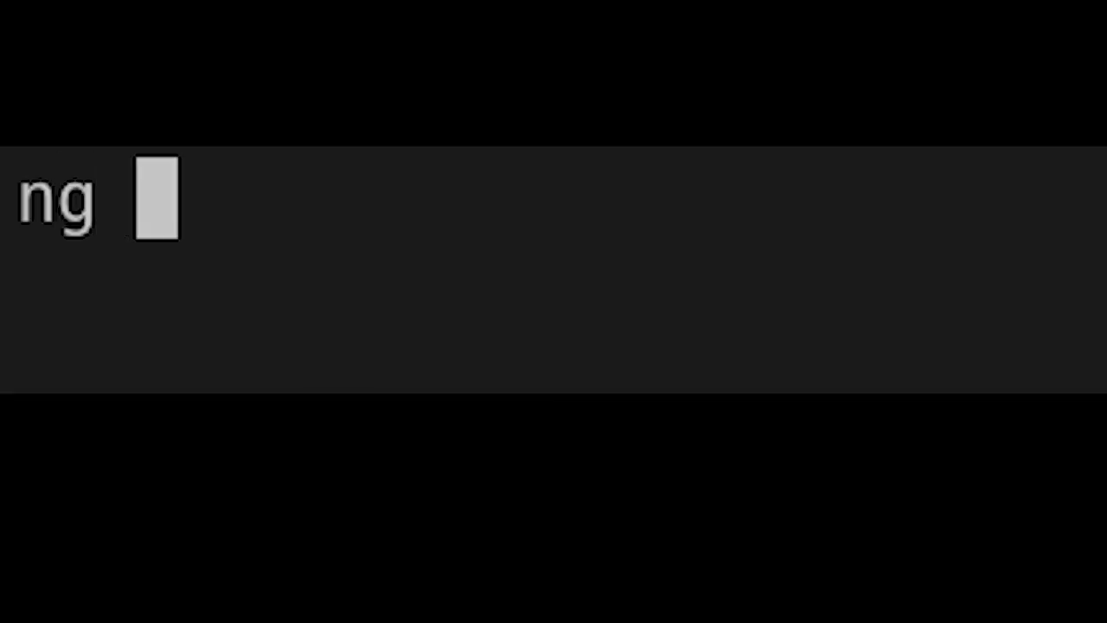
Enter the command 'sudo ng new my-test-an...' to generate a new Angular project
key("Backspace")
type("sudo ng n")
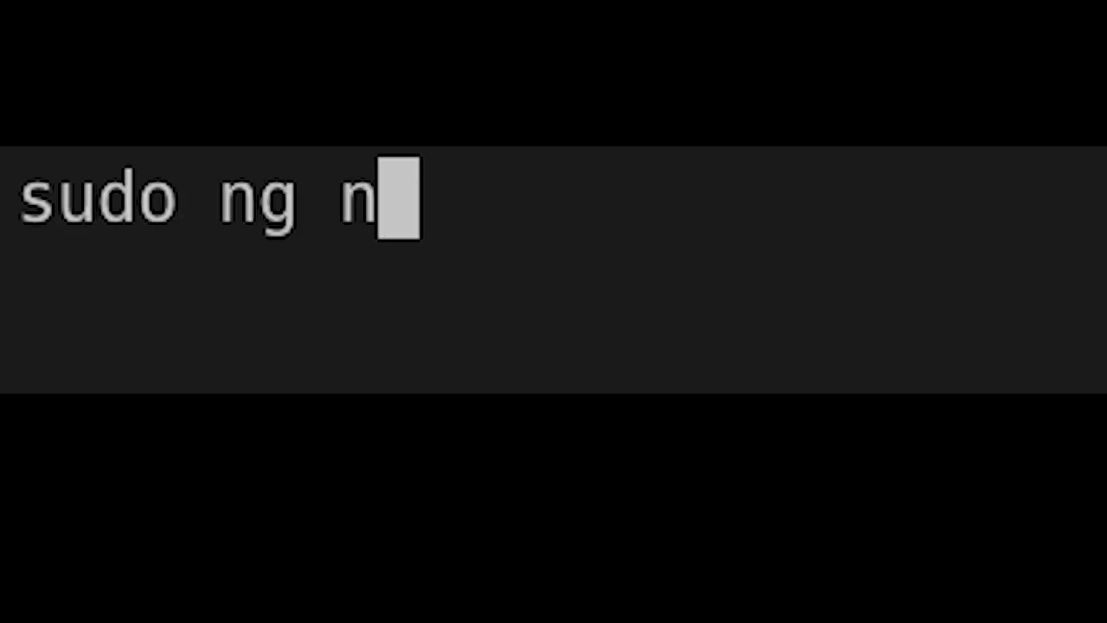
type("ew my-")
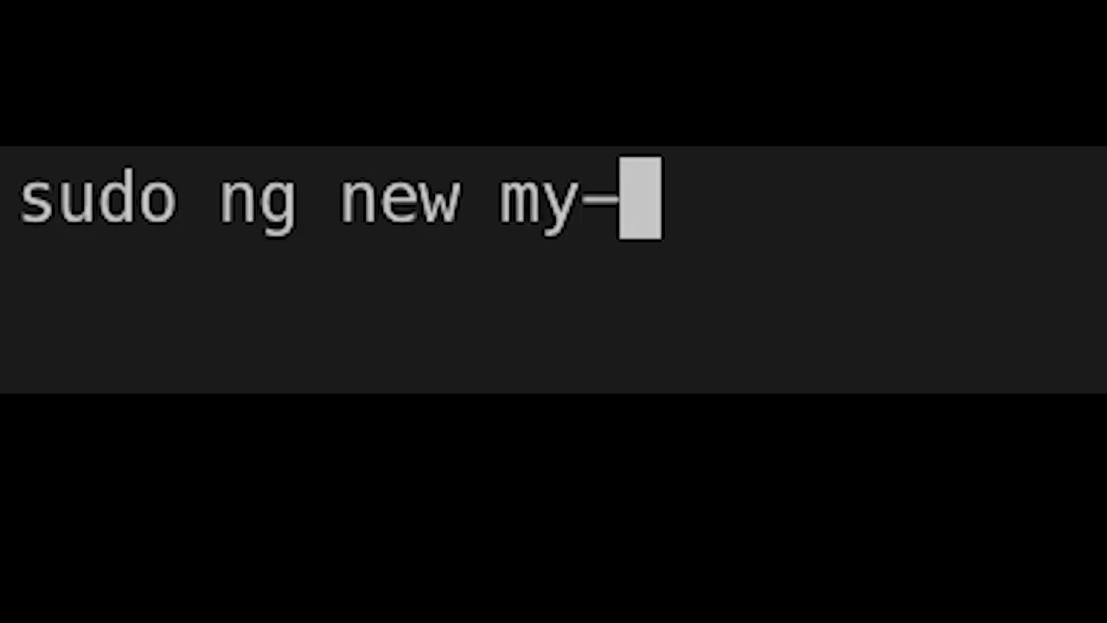
type("test-an")
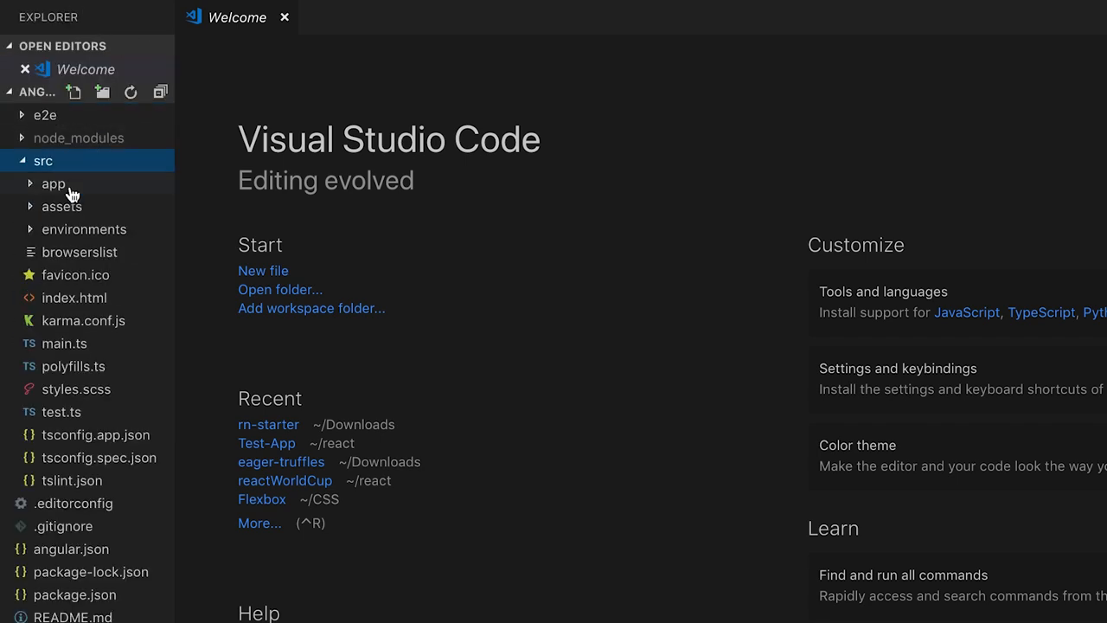
Replace all placeholder markup in app.component.html with an empty h1 tag pair
left_click(54, 183)
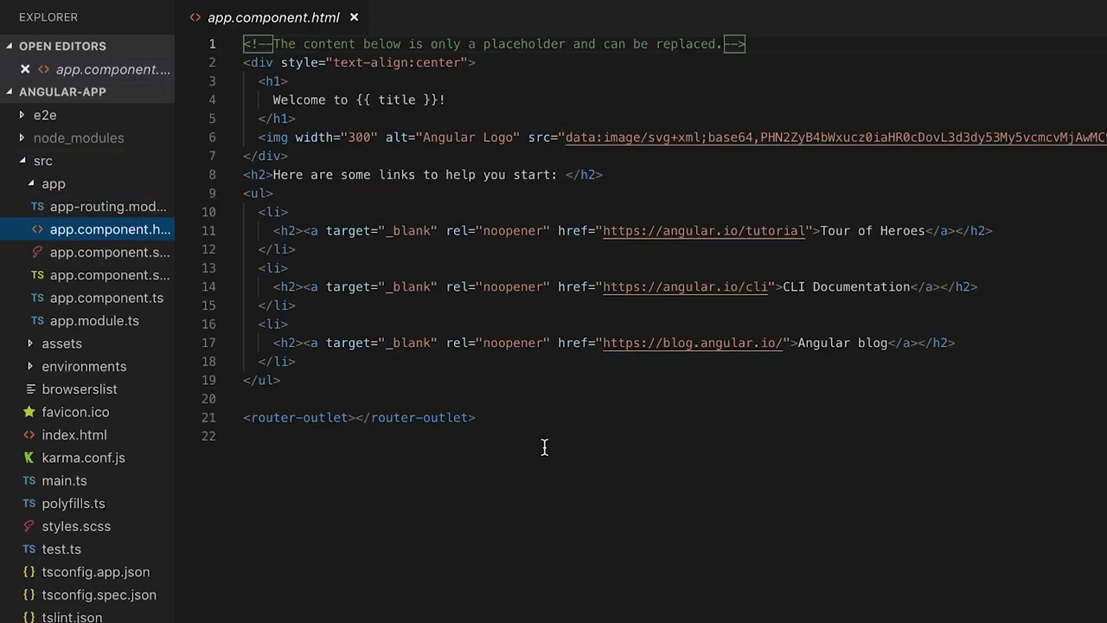
key("Ctrl+a")
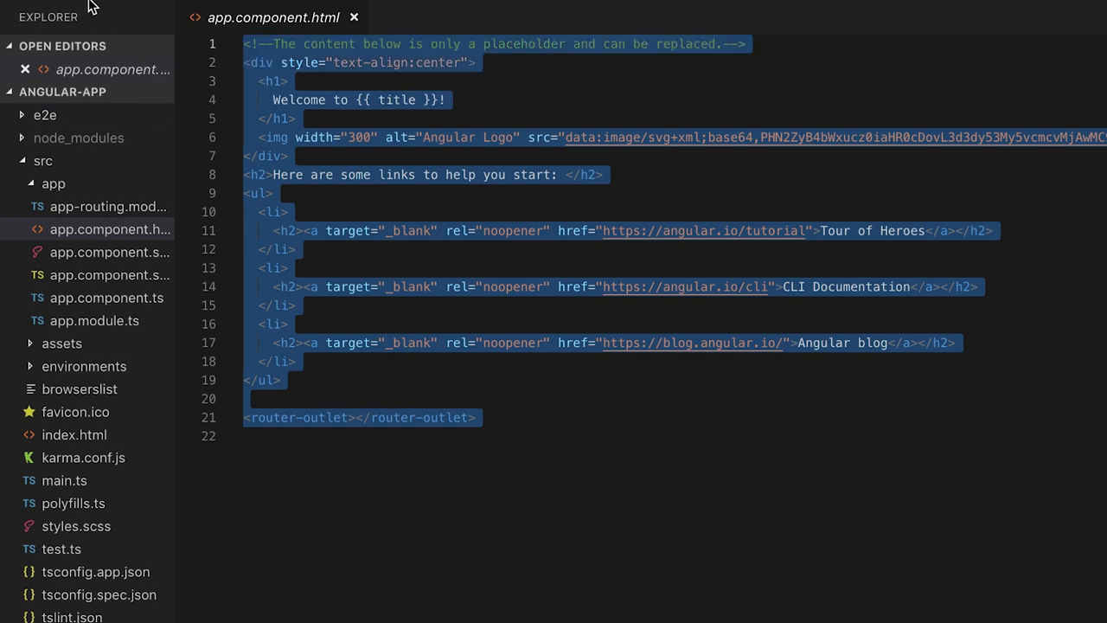
type("<h1></h1>")
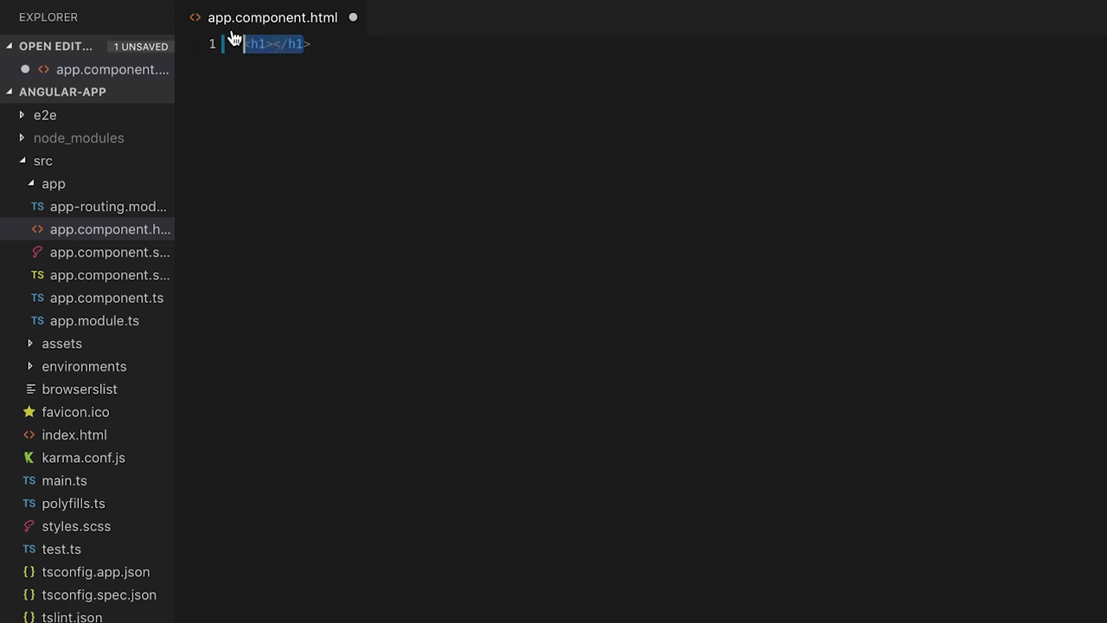
type("h")
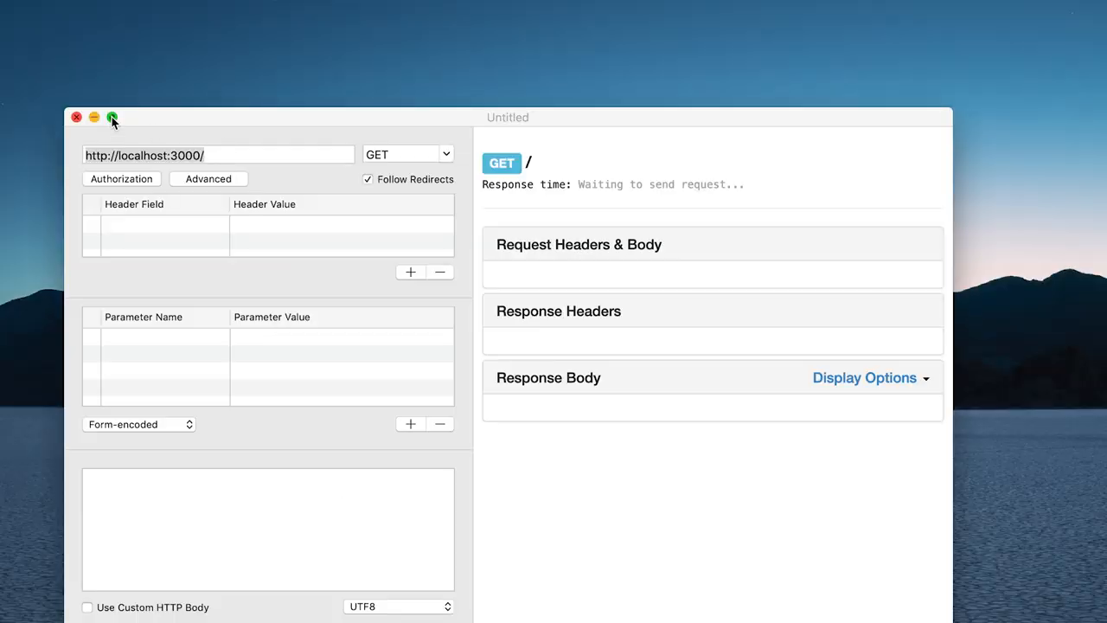
Send a GET request to the Calendarific holidays API with country=US and year=2019
left_click(111, 117)
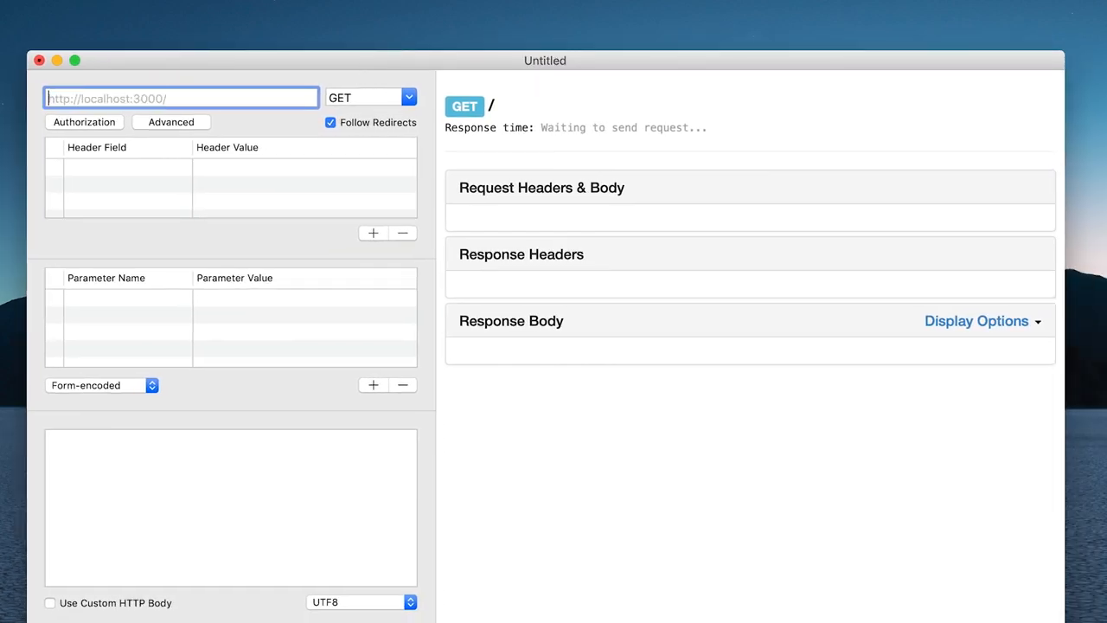
type("445ffda287dab262af2&country=US&year=2019")
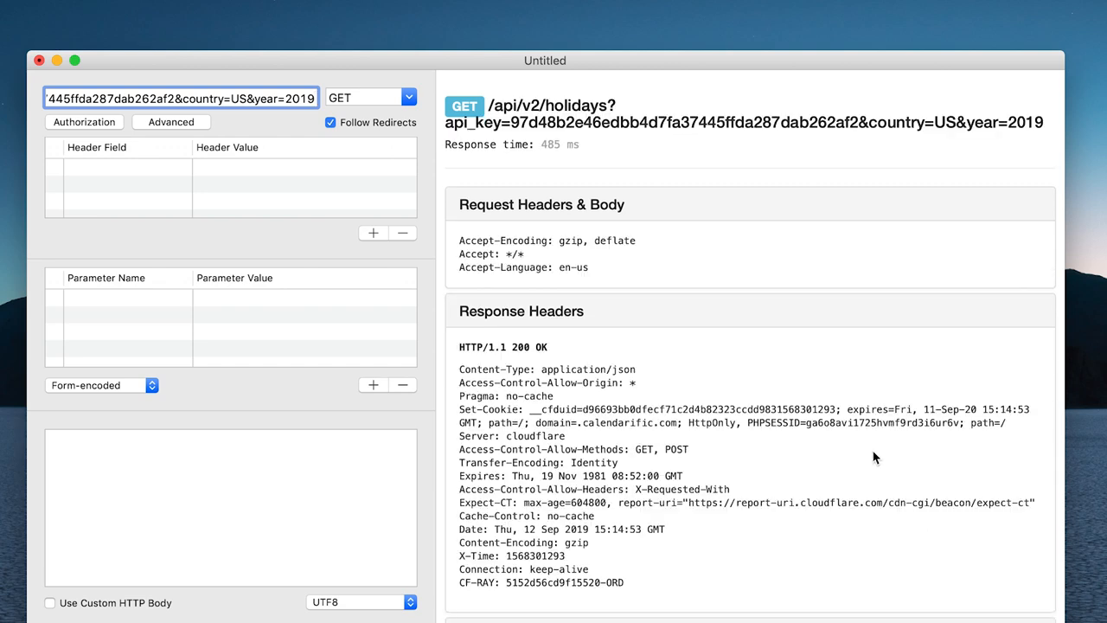
scroll("down", 3)
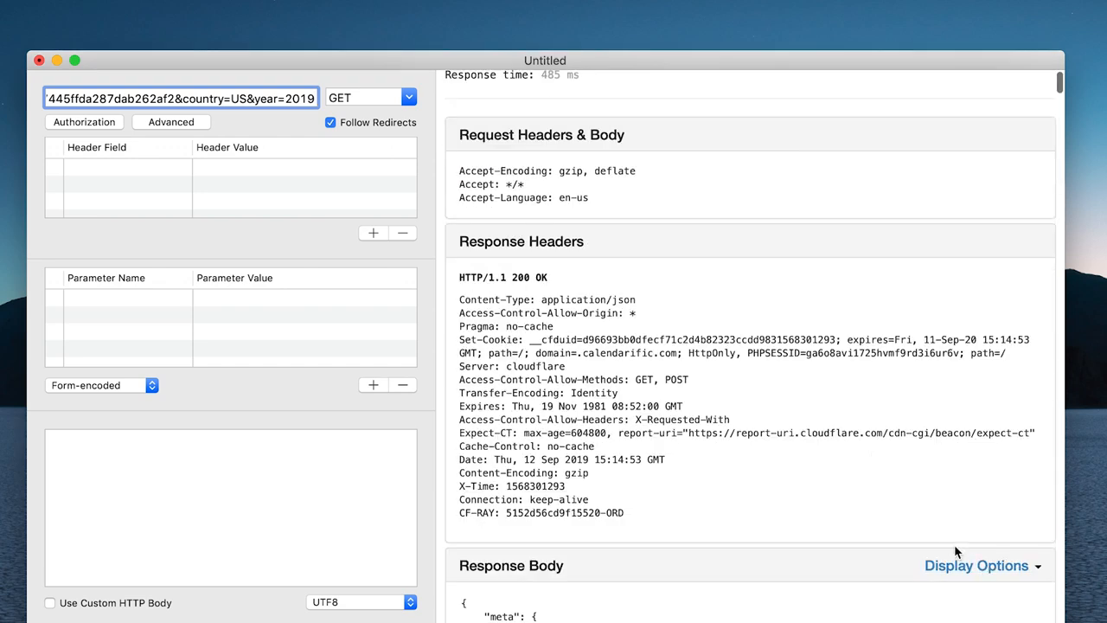
left_click(979, 565)
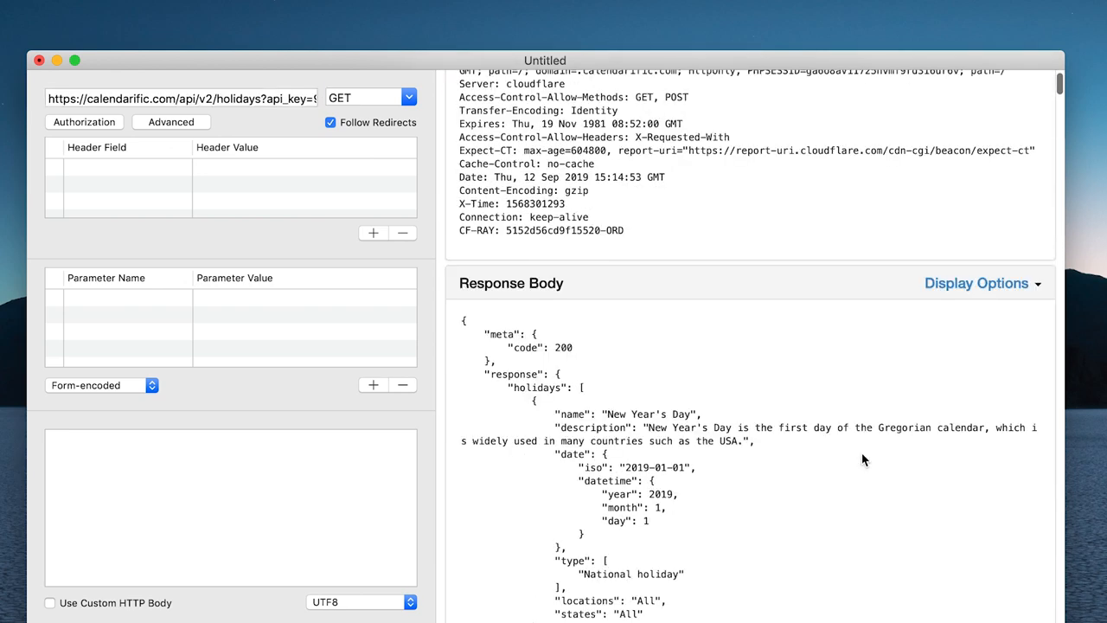
Display the 200 OK response body formatted as JSON
scroll("down", 3)
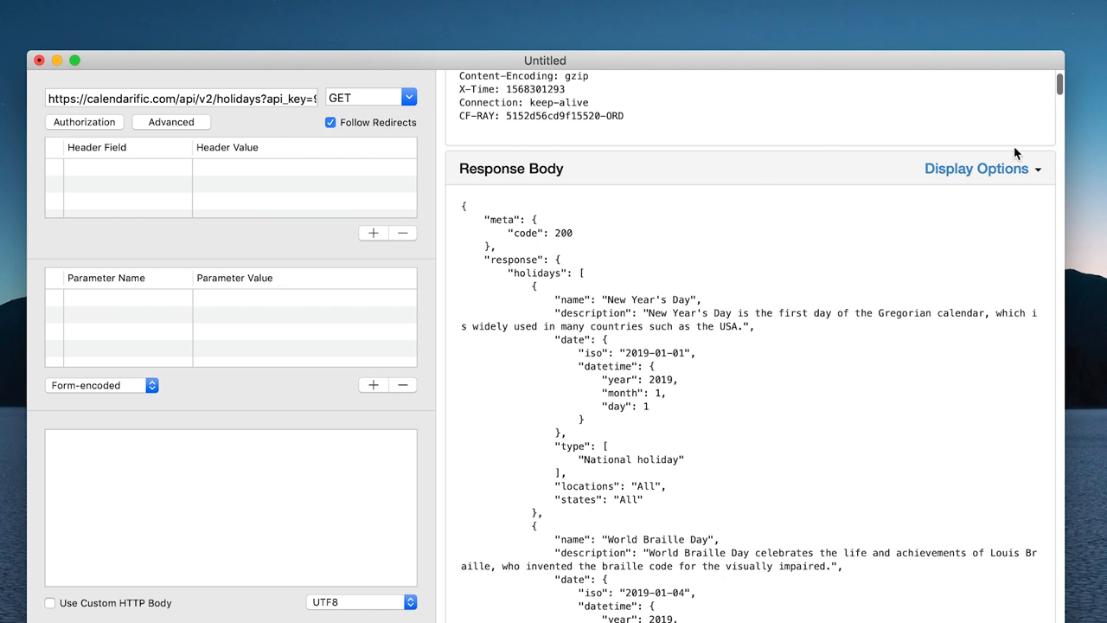
left_click(977, 169)
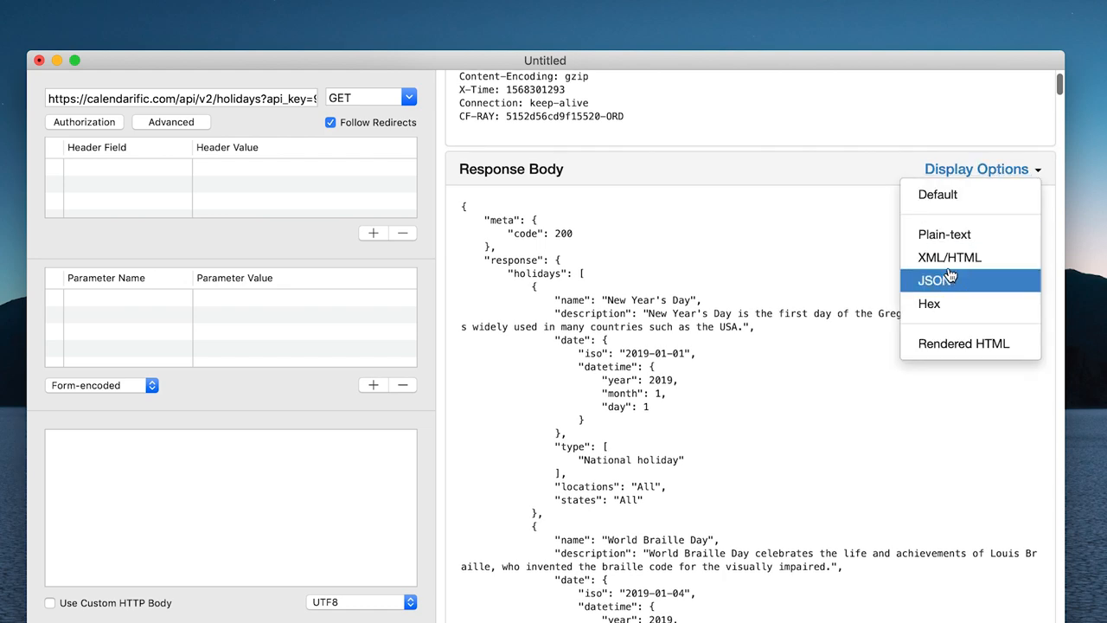
left_click(934, 279)
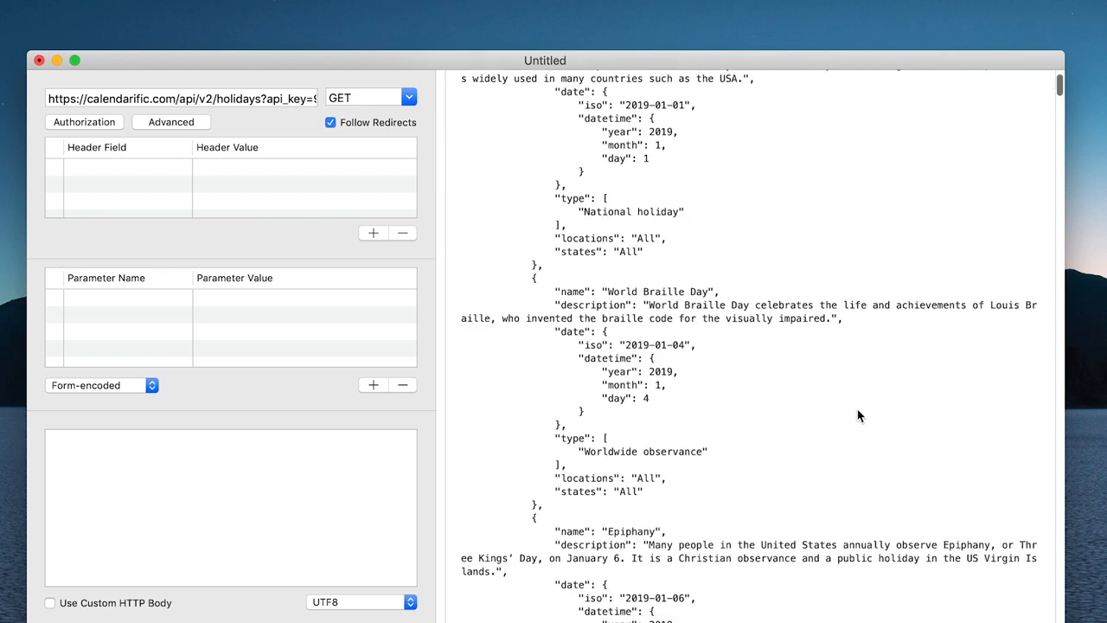
scroll("down", 3)
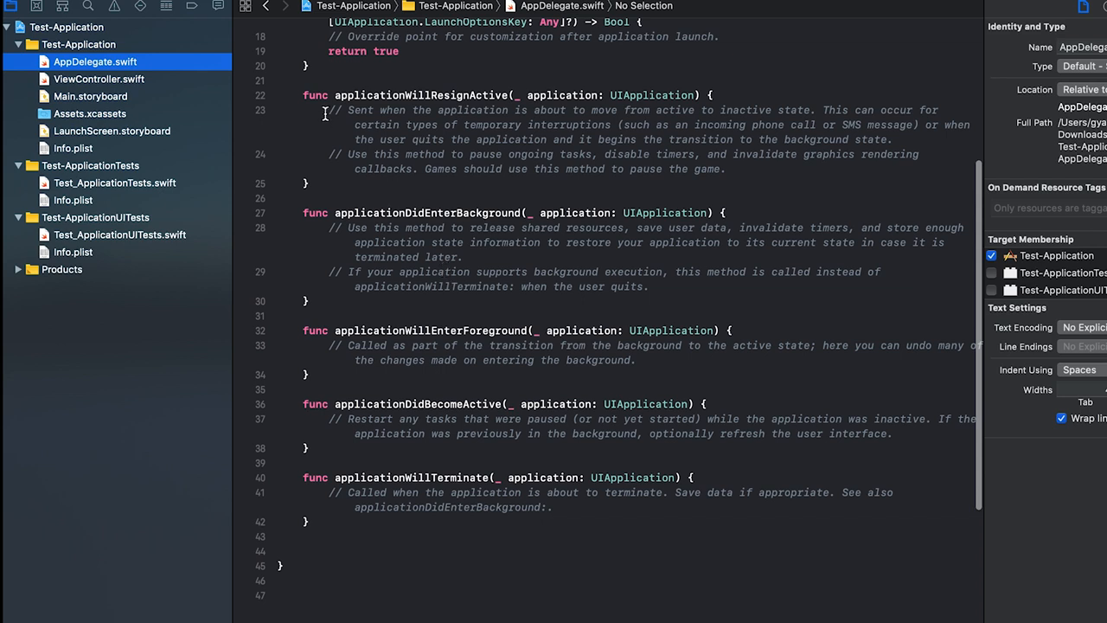
Show ViewController.swift, then Main.storyboard's empty View Controller scene in the Test-Application project
left_click(97, 78)
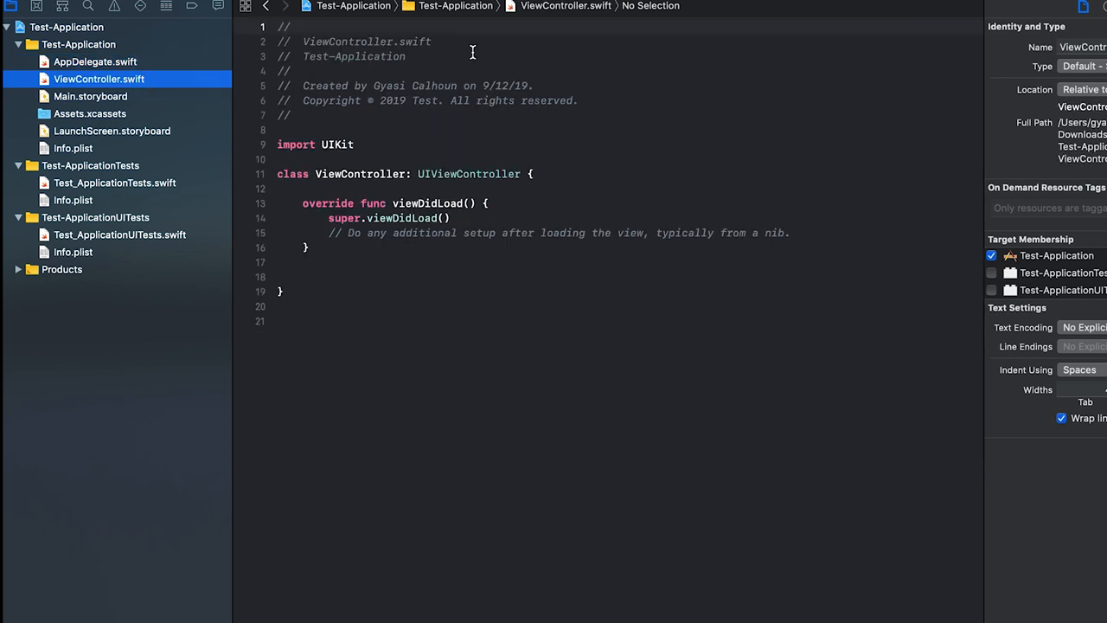
left_click(83, 114)
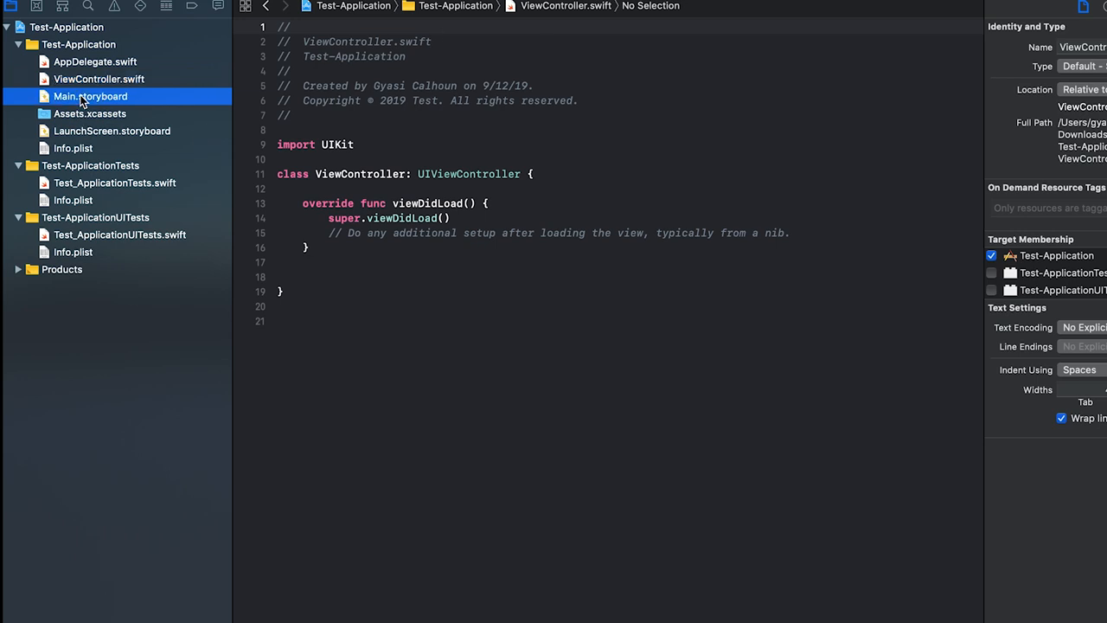
left_click(90, 96)
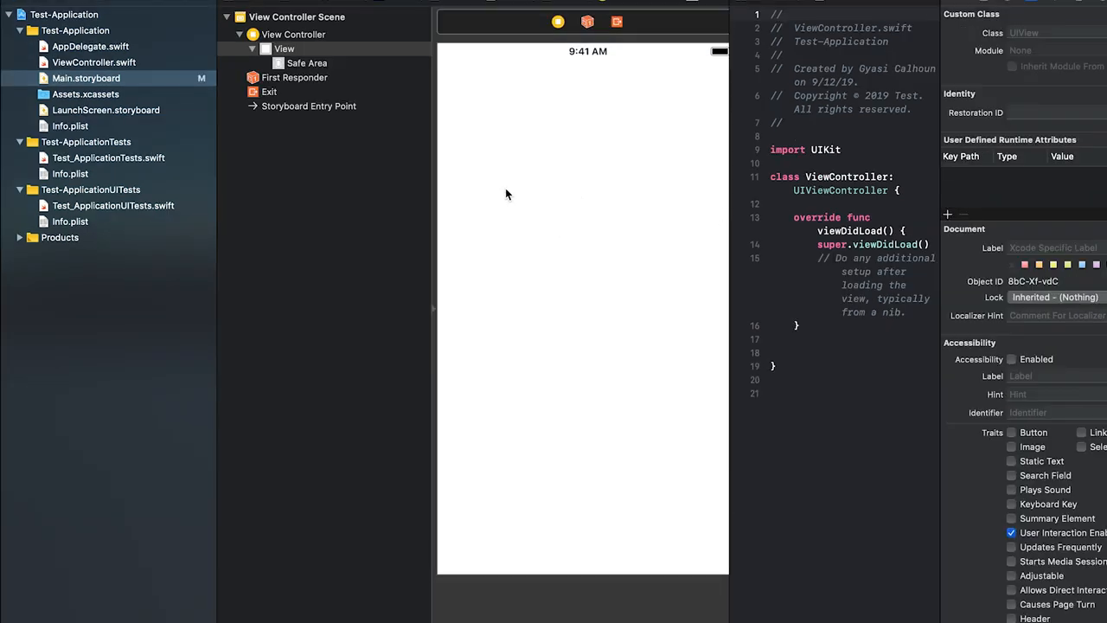
mouse_move(731, 103)
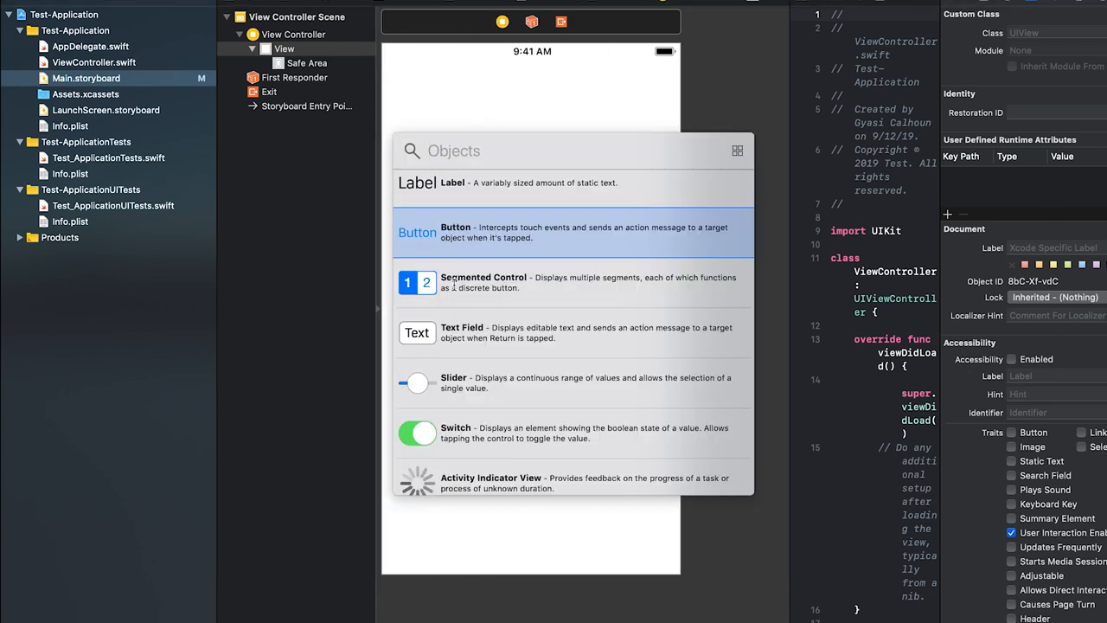
Add a button to the middle of the view and title it 'Welcome'
left_click_drag(417, 232, 531, 308)
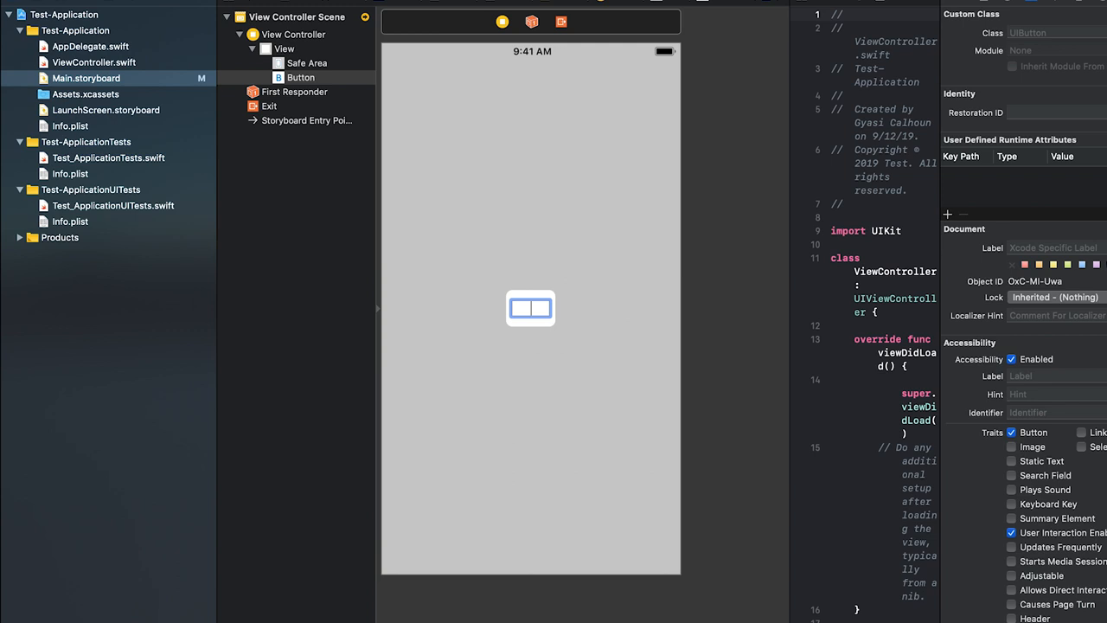
type("Welcome")
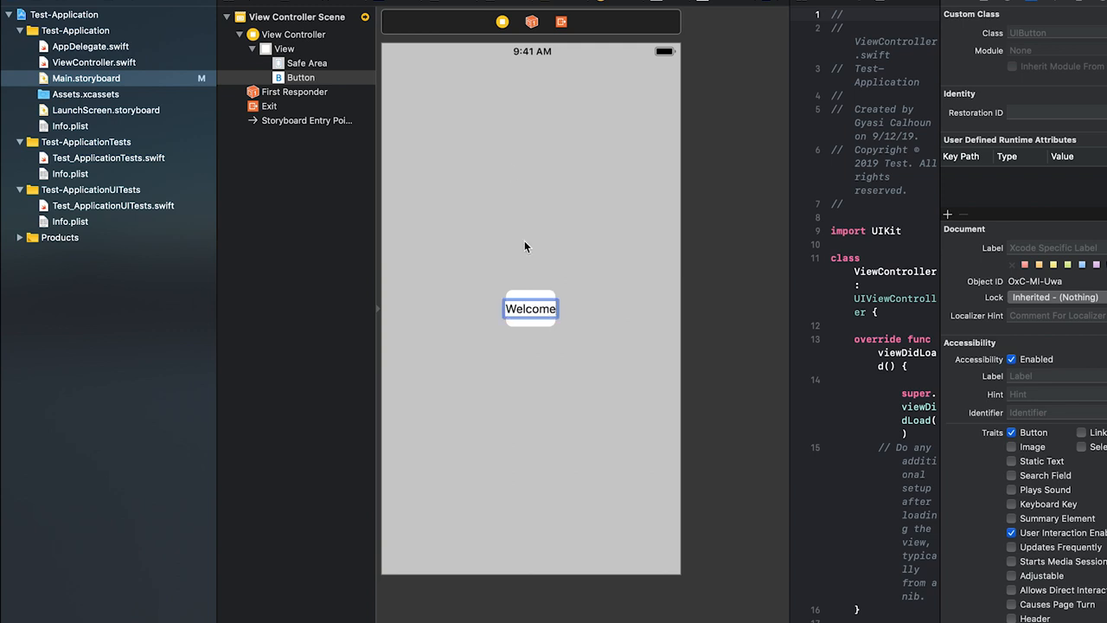
left_click(531, 310)
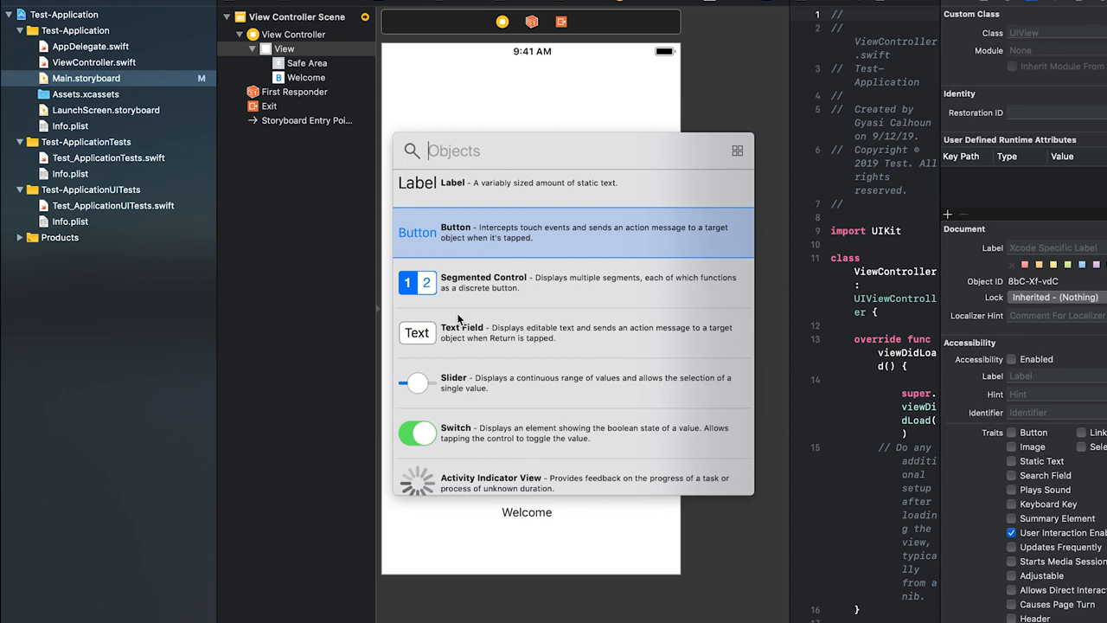
Browse further through the interface object library
scroll("down", 3)
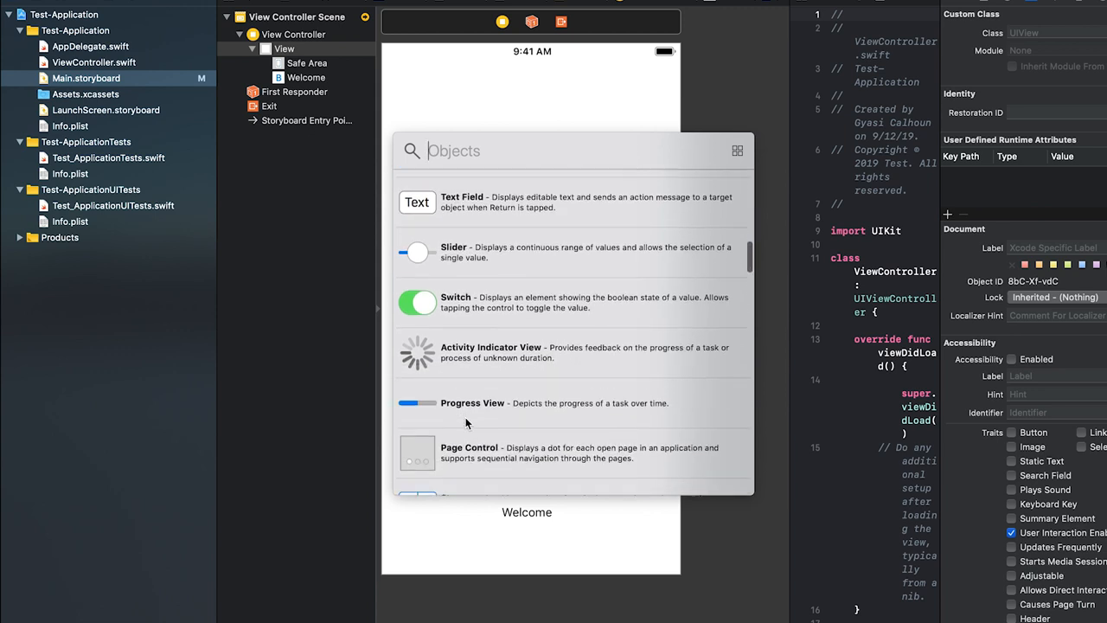
scroll("down", 3)
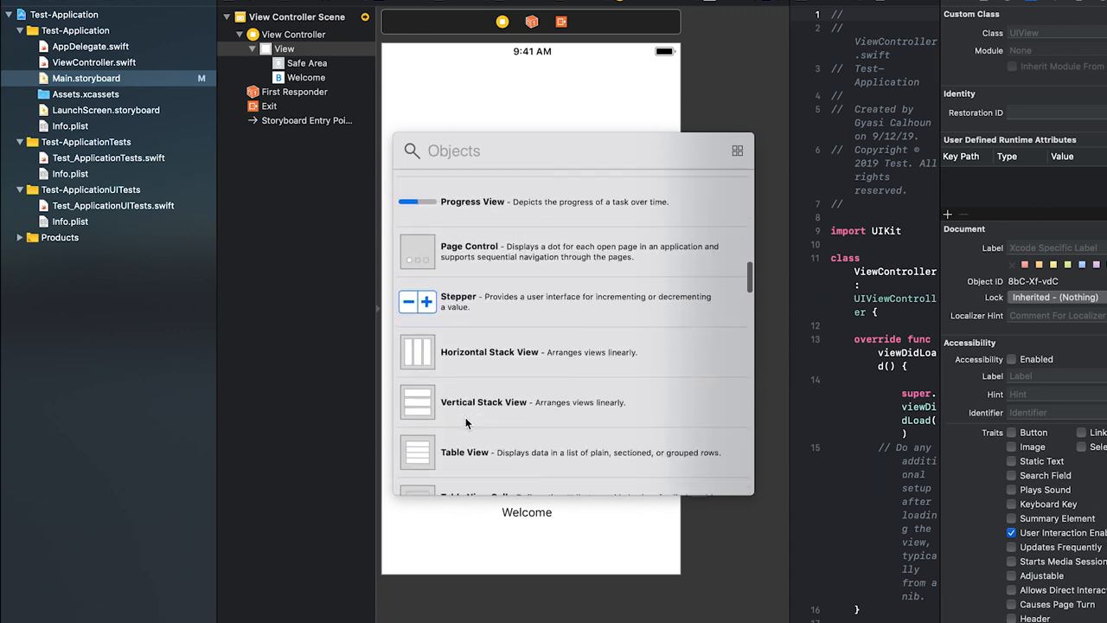
scroll("down", 3)
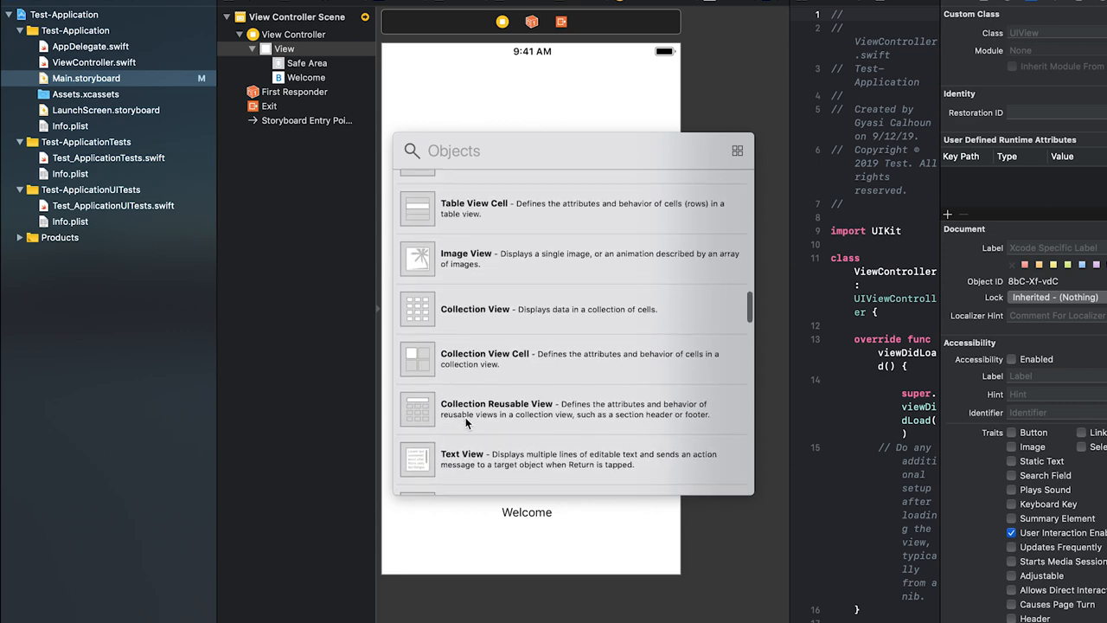